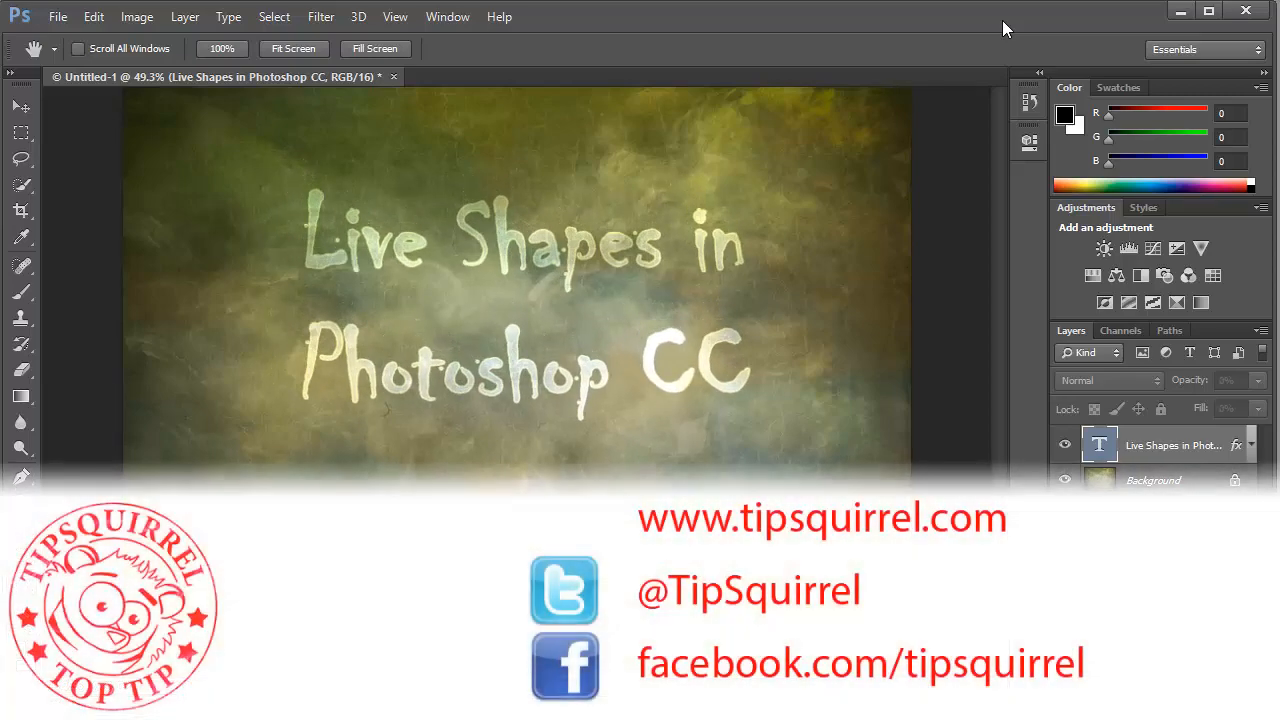
# Hide the title text layer and set the Ellipse Tool to Shape mode with a tan fill.
pyautogui.click(1108, 380)
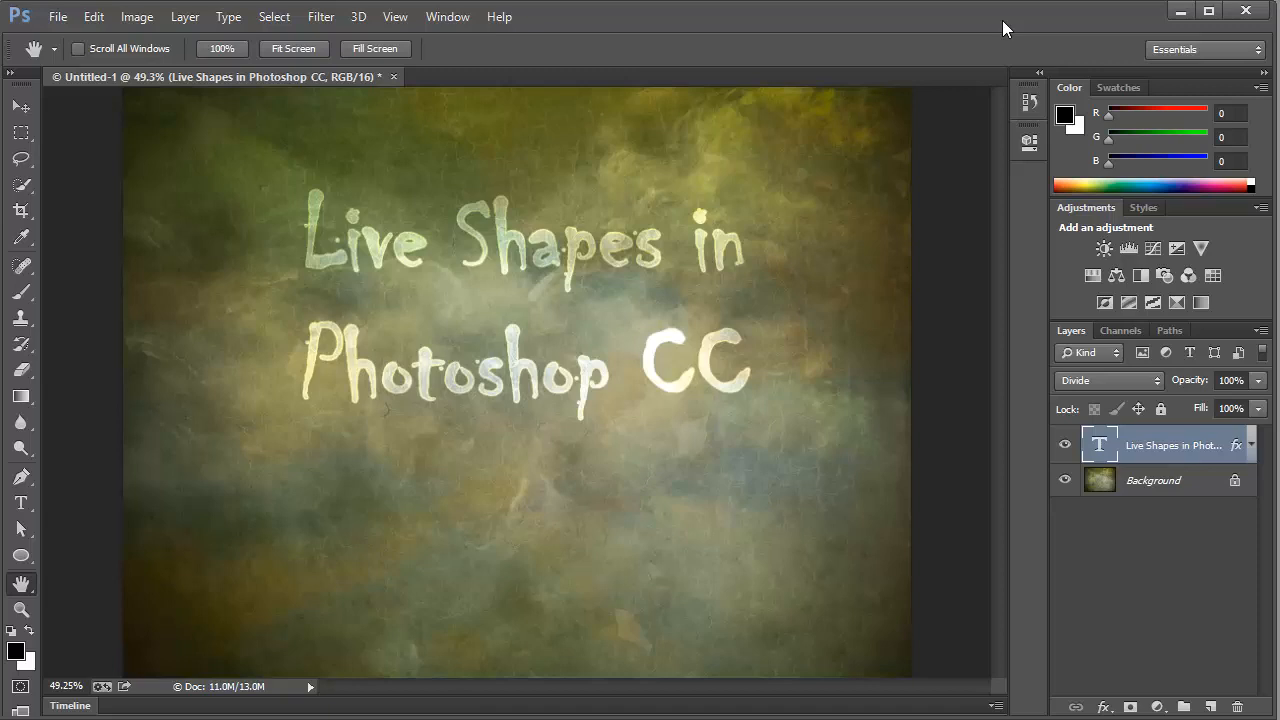
pyautogui.moveTo(1064, 444)
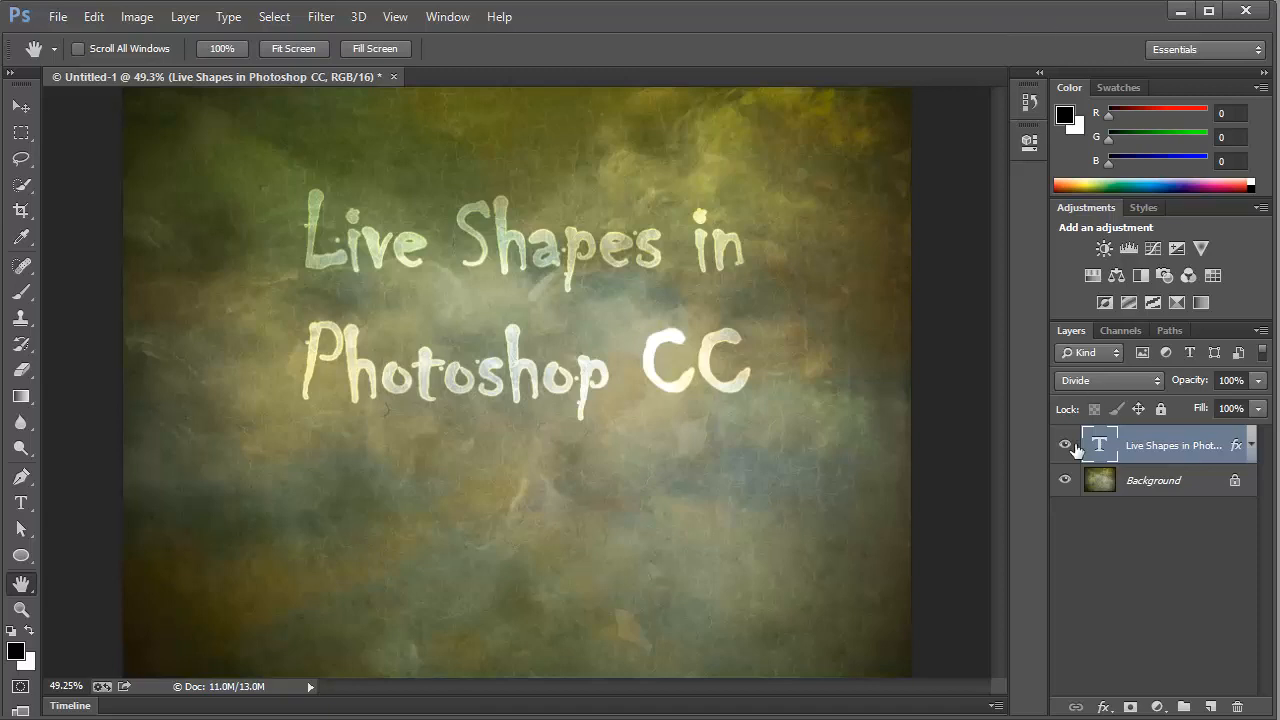
pyautogui.click(1064, 444)
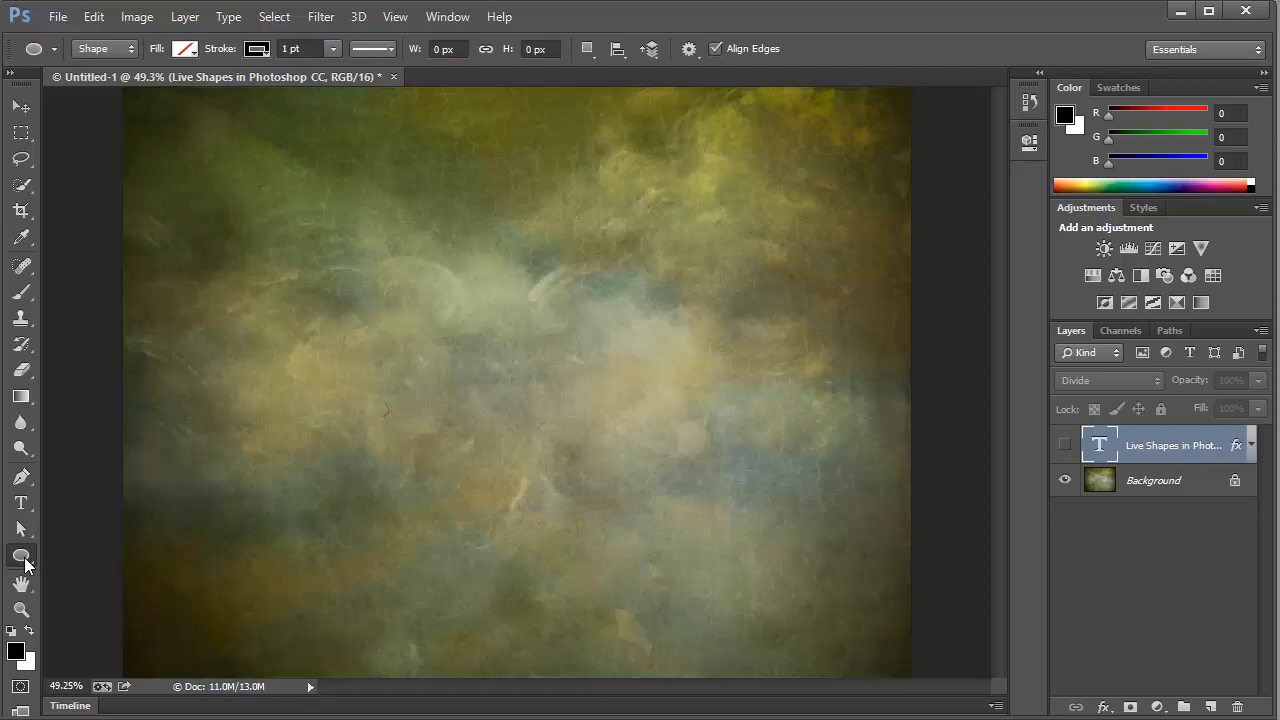
pyautogui.moveTo(22, 556)
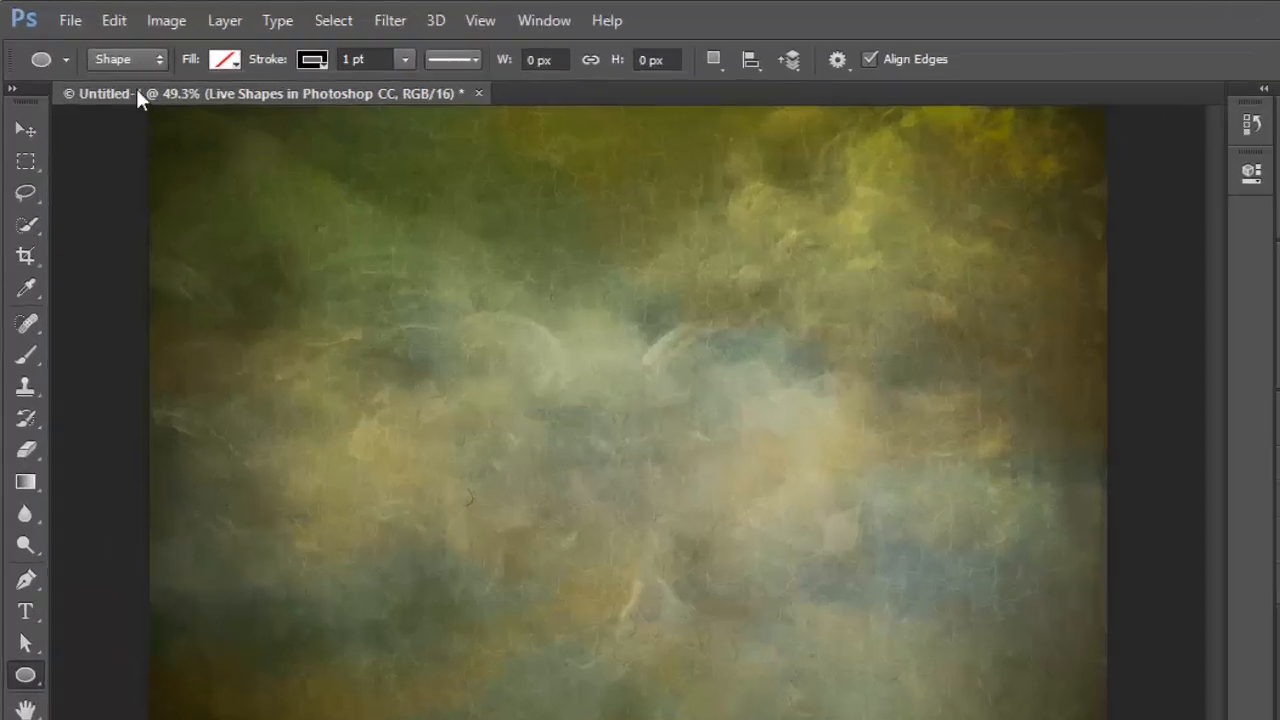
pyautogui.click(124, 60)
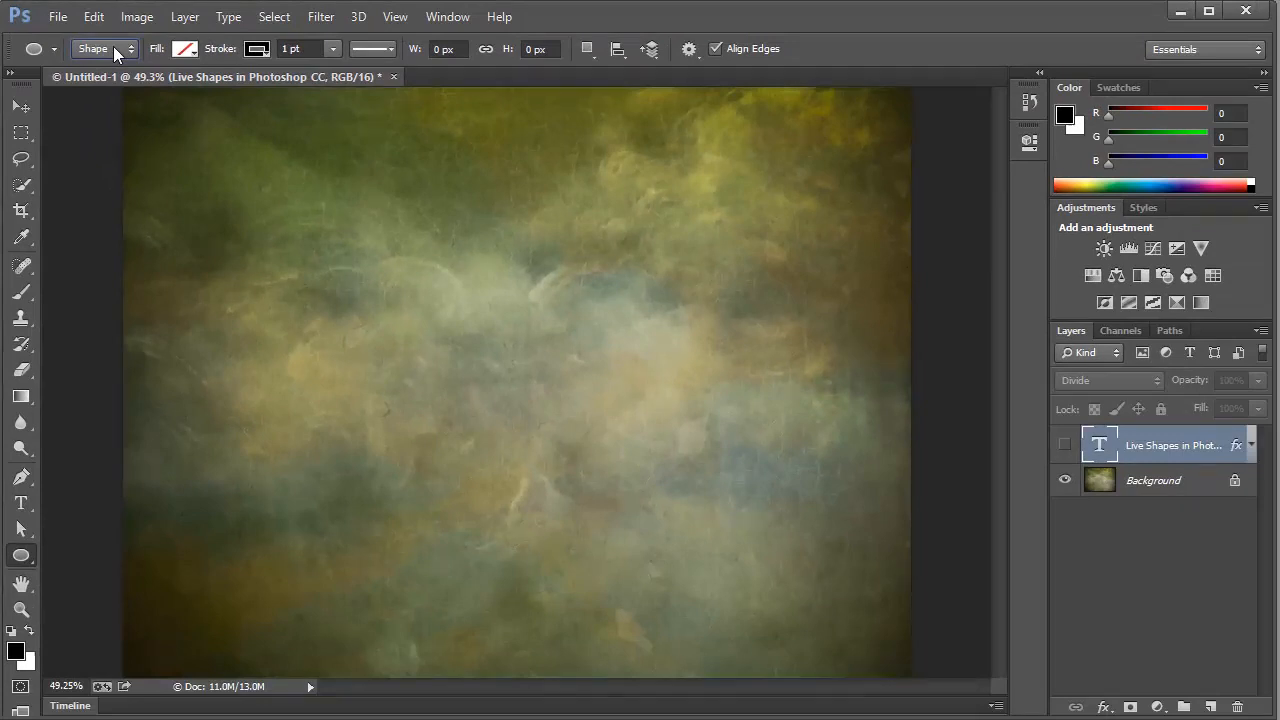
pyautogui.moveTo(192, 68)
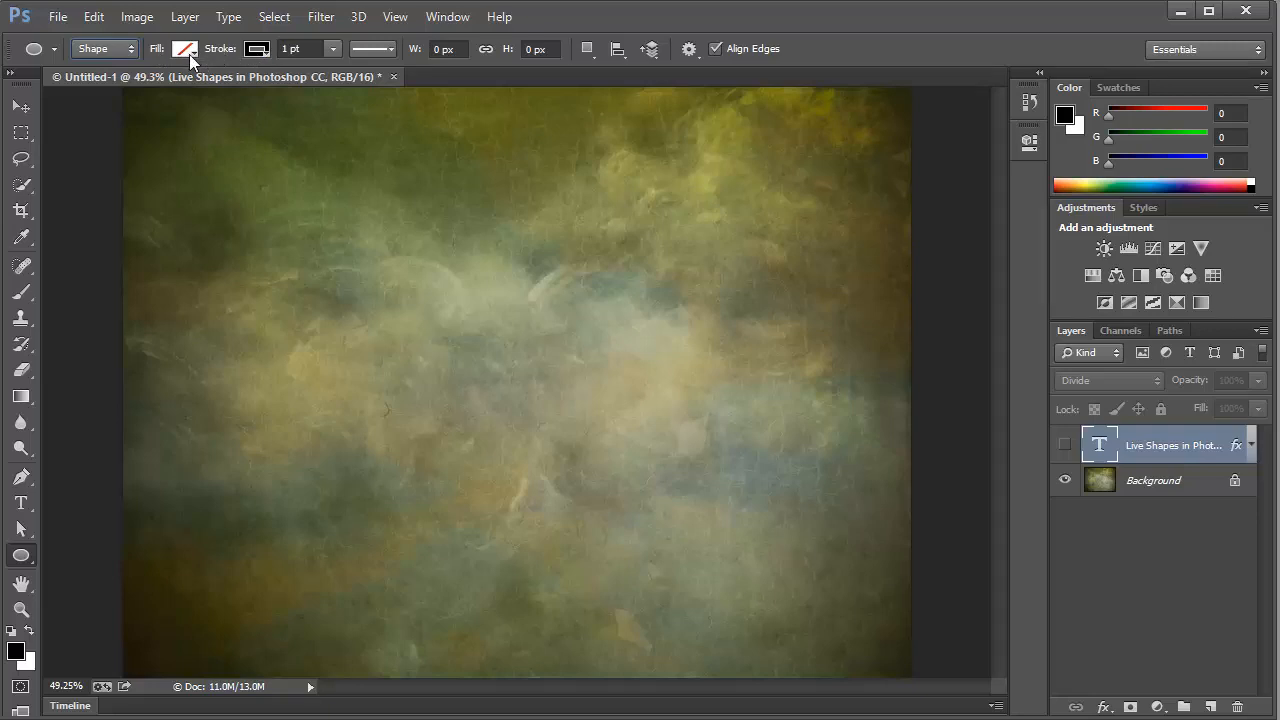
pyautogui.moveTo(184, 48)
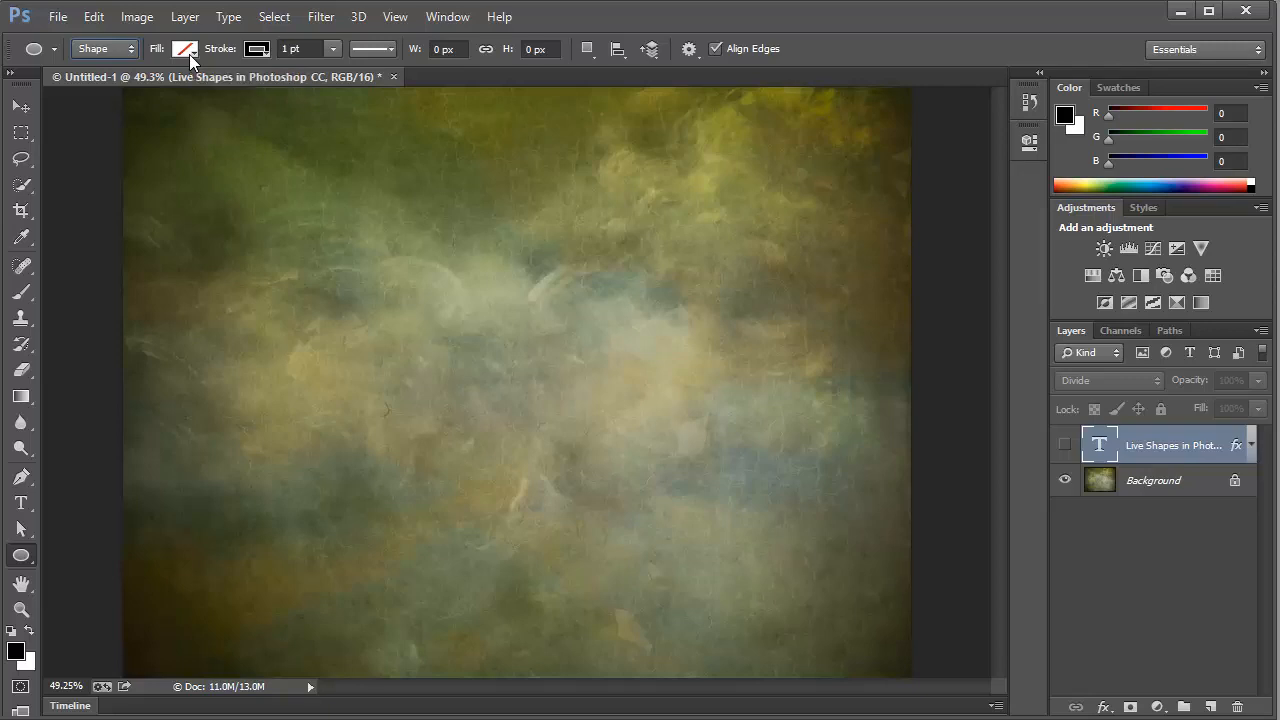
pyautogui.click(184, 48)
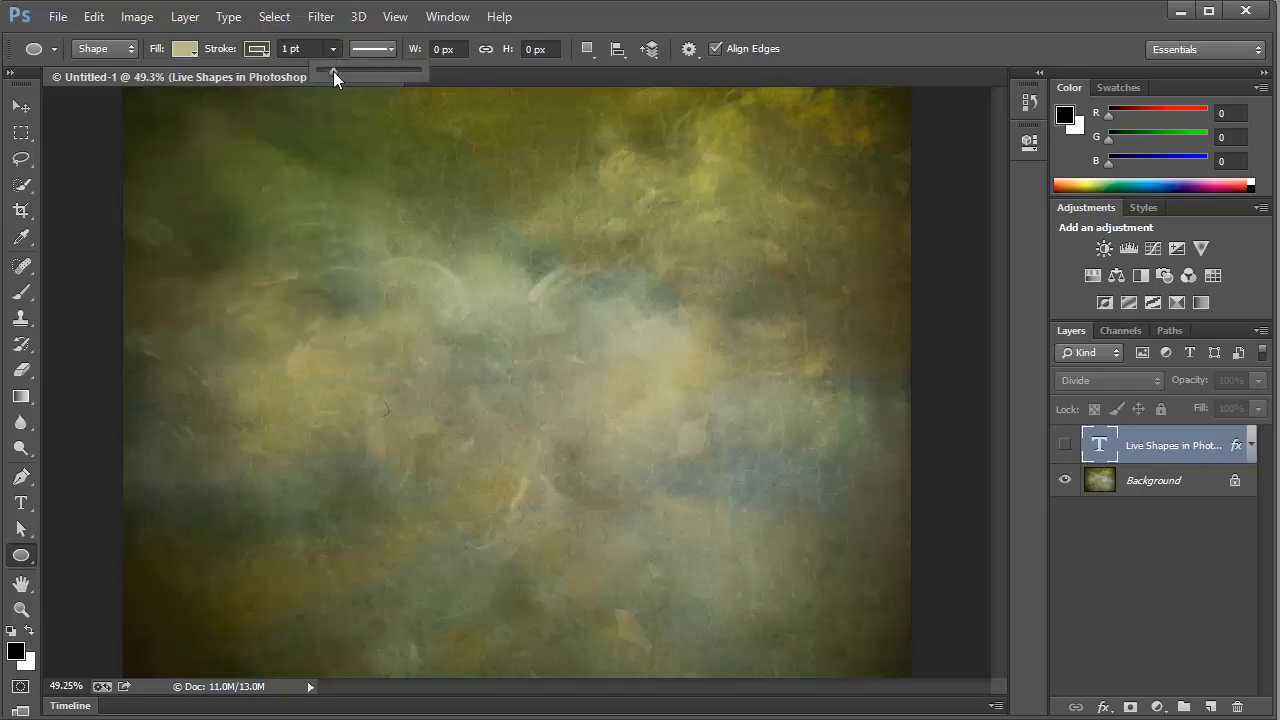
# Draw a tan ellipse with a 4.38 pt outline left of centre, about 534 by 381 px.
pyautogui.moveTo(330, 68); pyautogui.dragTo(340, 68)
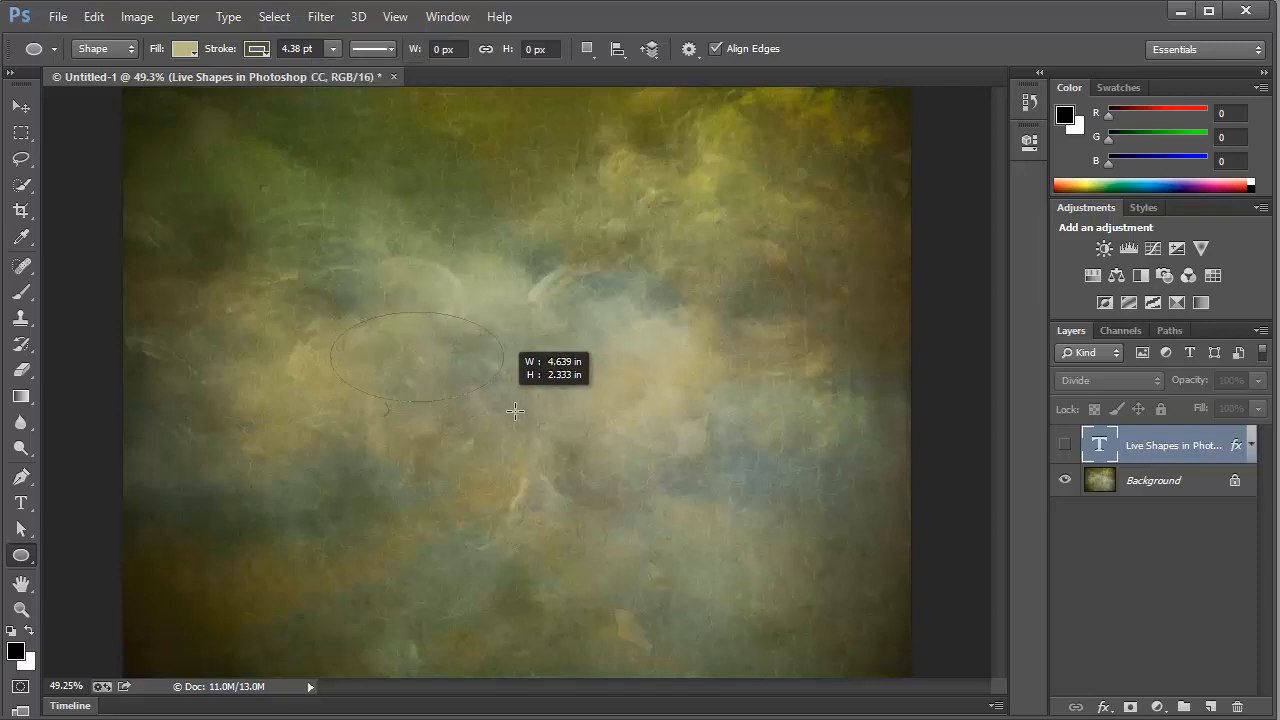
pyautogui.moveTo(350, 320); pyautogui.dragTo(600, 470)
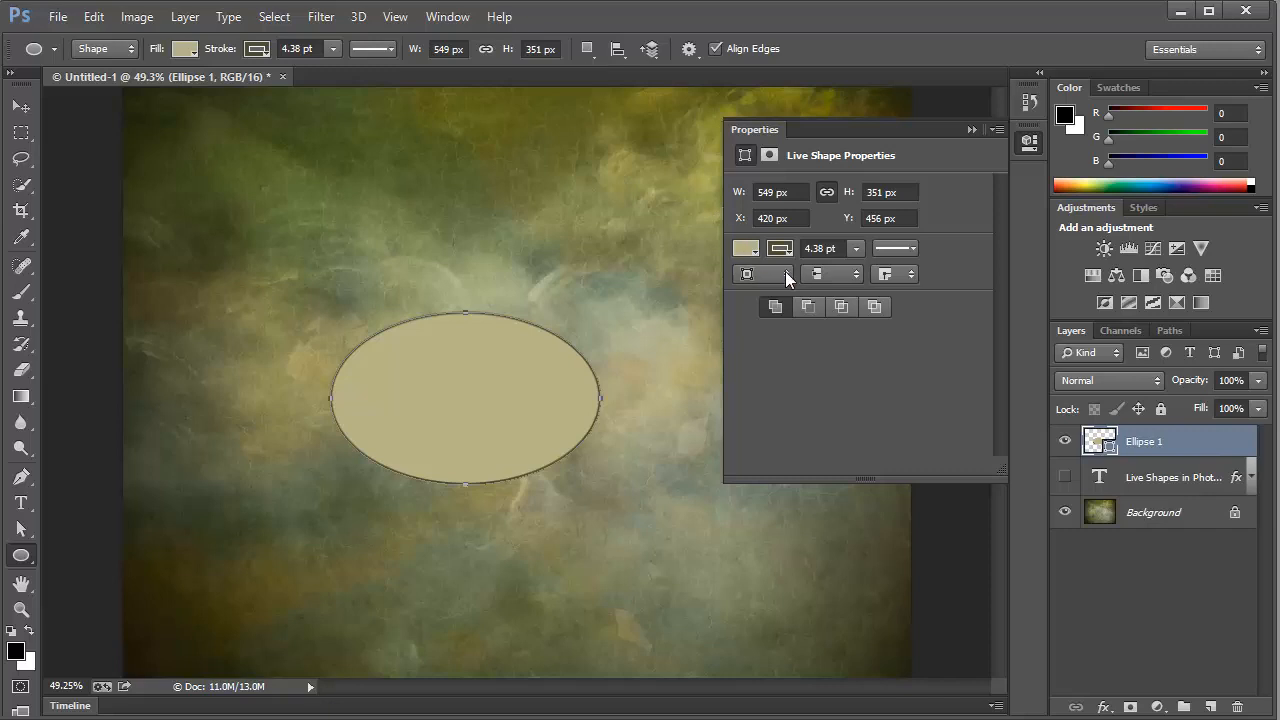
pyautogui.moveTo(856, 350)
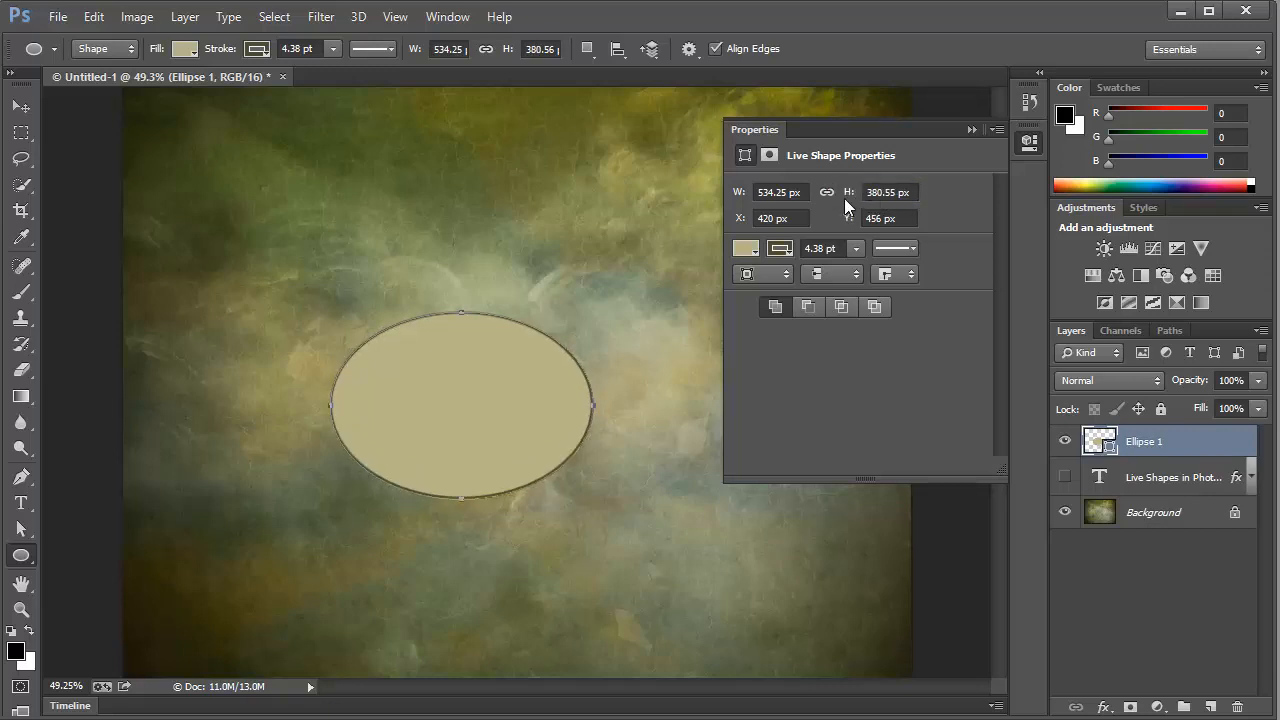
# Place the ellipse at X 480, Y 398 and give it an 8.42 pt dashed outline.
pyautogui.write('480')
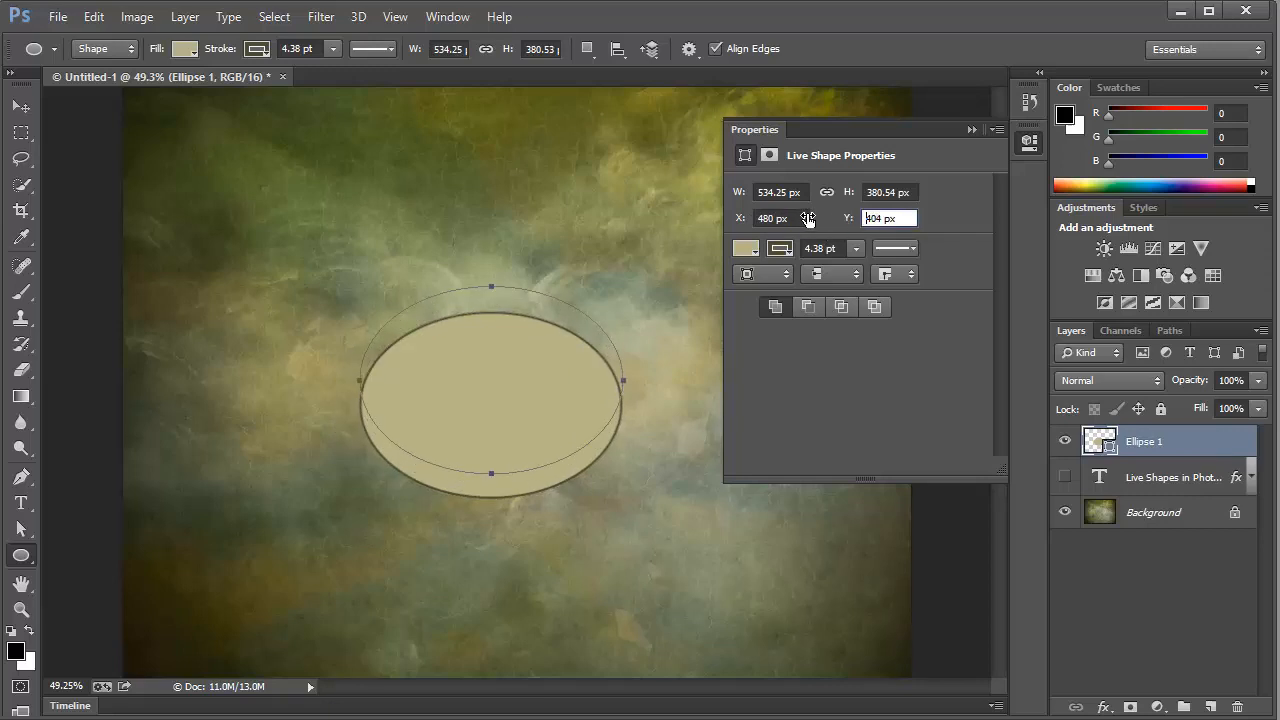
pyautogui.click(744, 248)
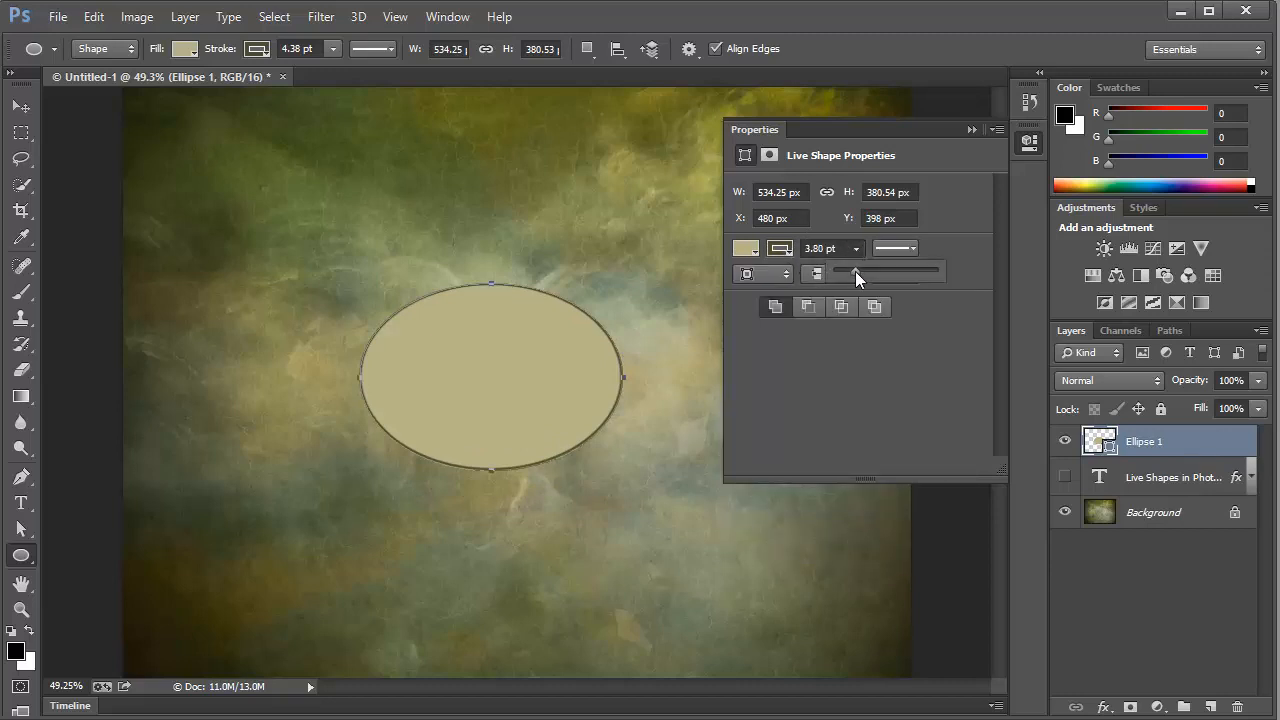
pyautogui.moveTo(850, 272); pyautogui.dragTo(866, 272)
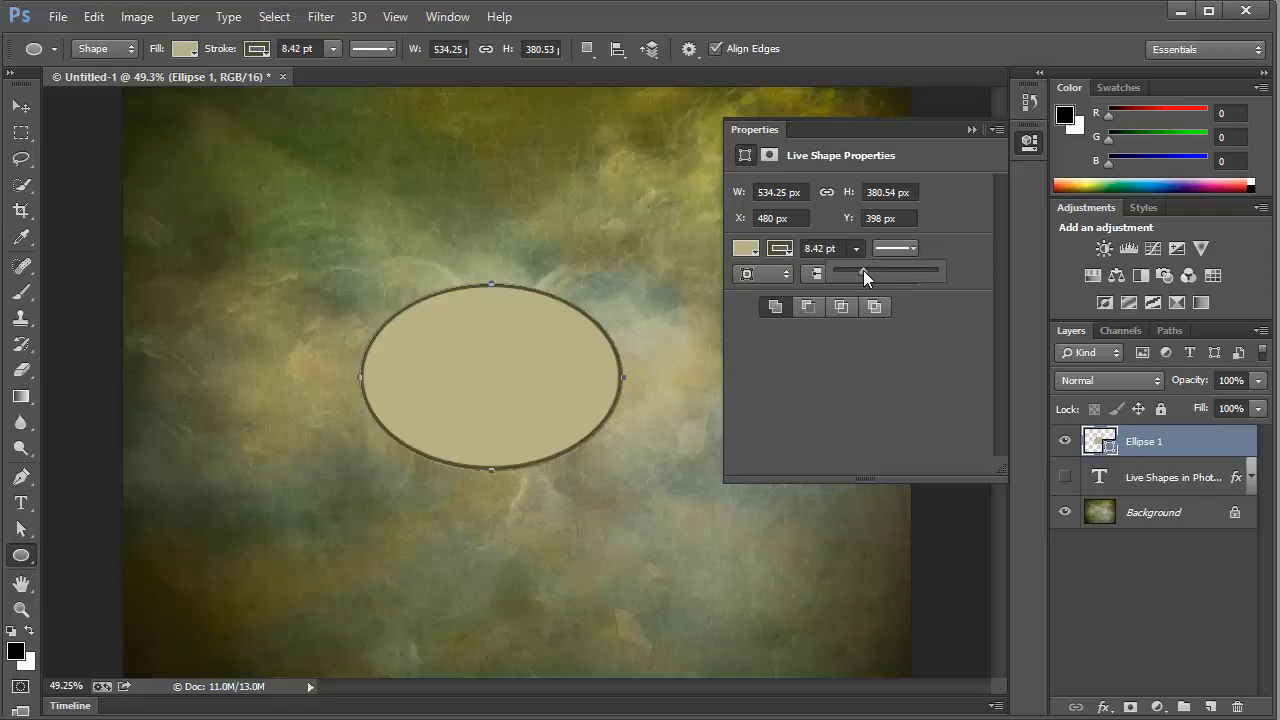
pyautogui.click(892, 248)
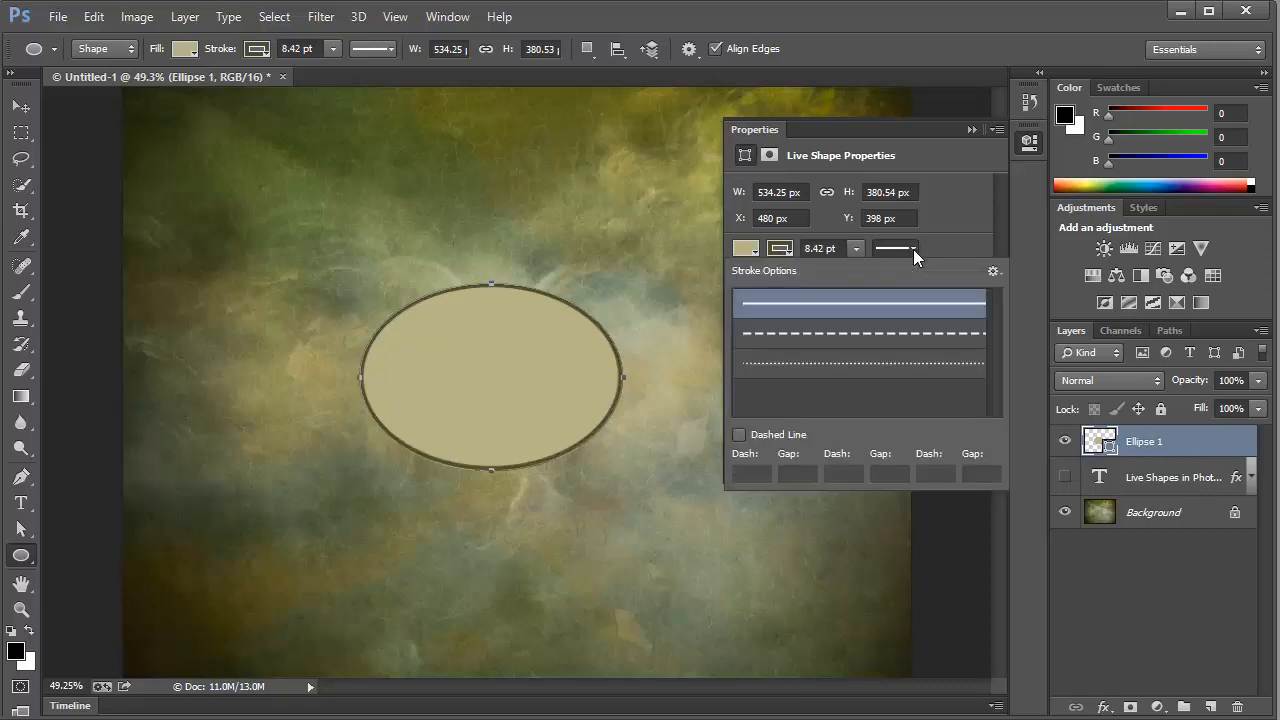
pyautogui.click(860, 332)
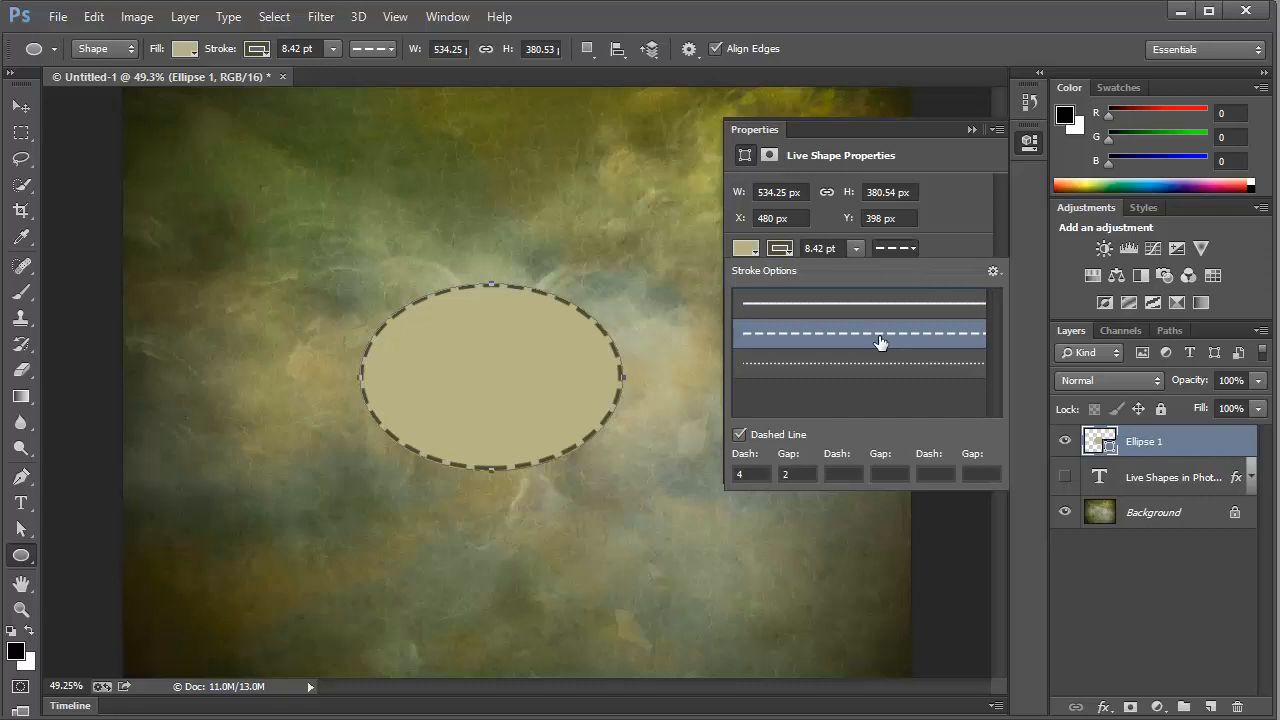
pyautogui.moveTo(868, 258)
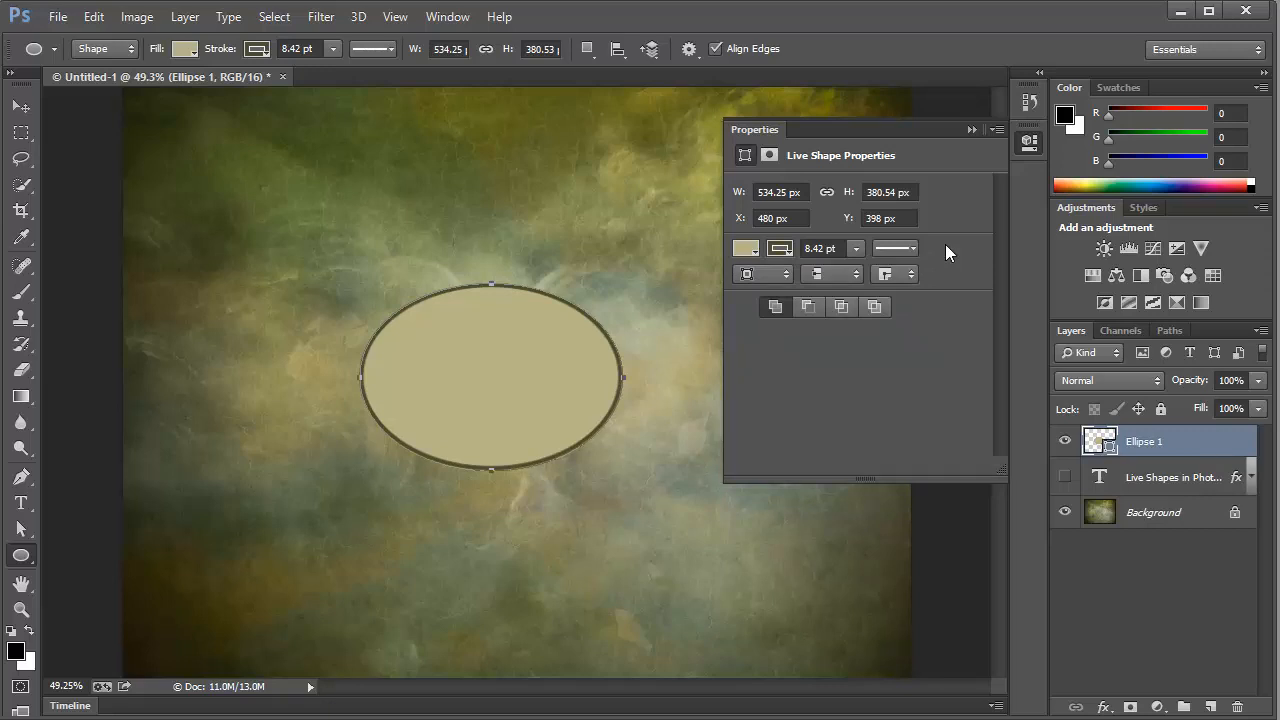
pyautogui.moveTo(678, 238)
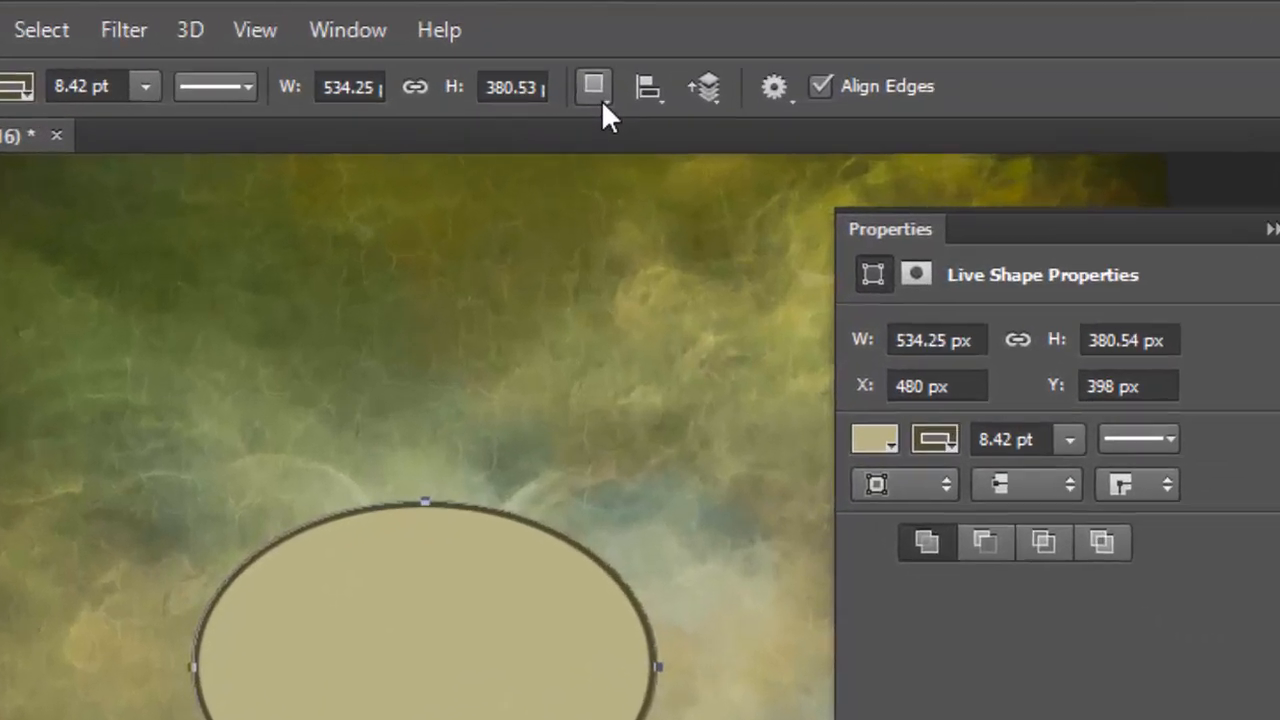
pyautogui.moveTo(594, 84)
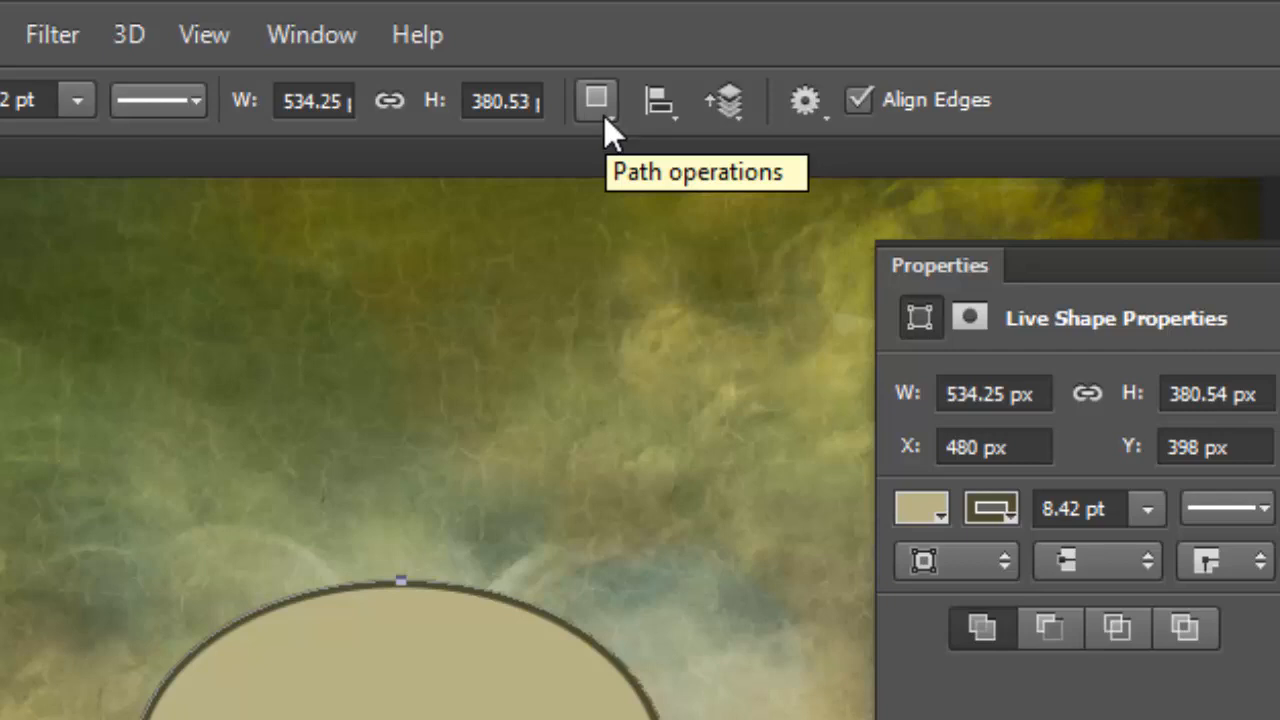
# Draw a second overlapping ellipse into the Ellipse 1 layer using Combine Shapes.
pyautogui.click(596, 100)
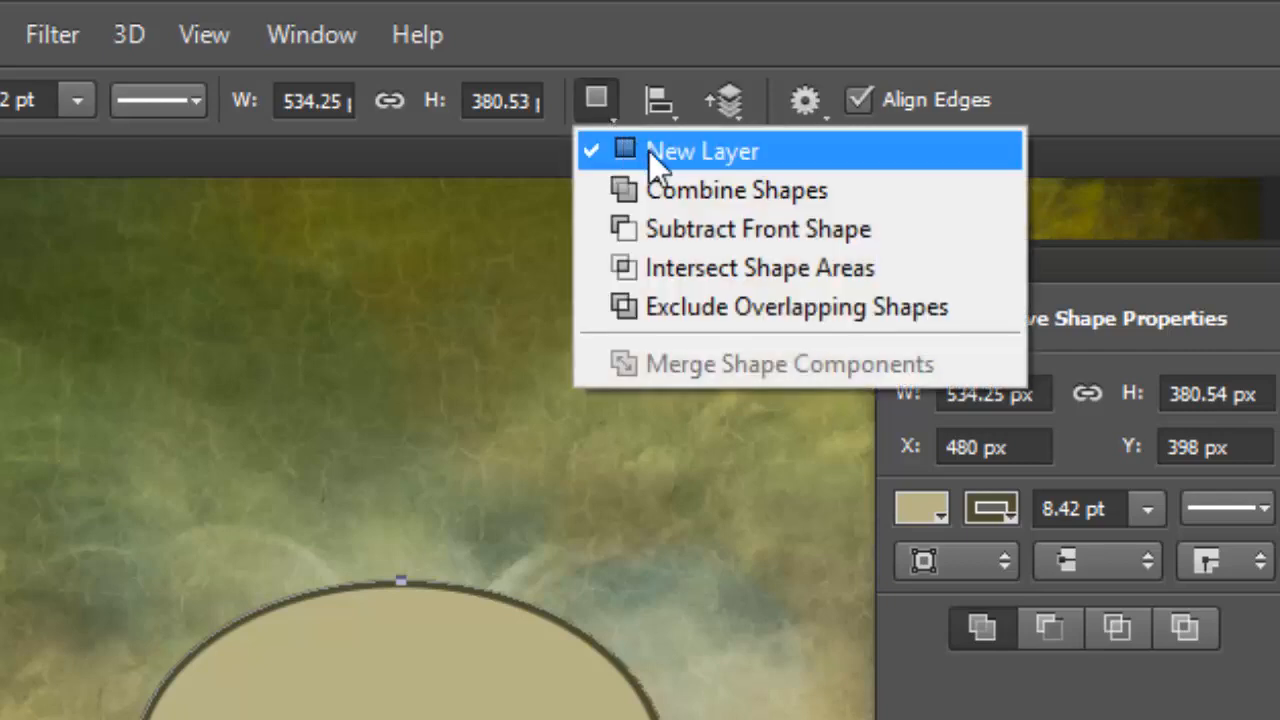
pyautogui.moveTo(664, 176)
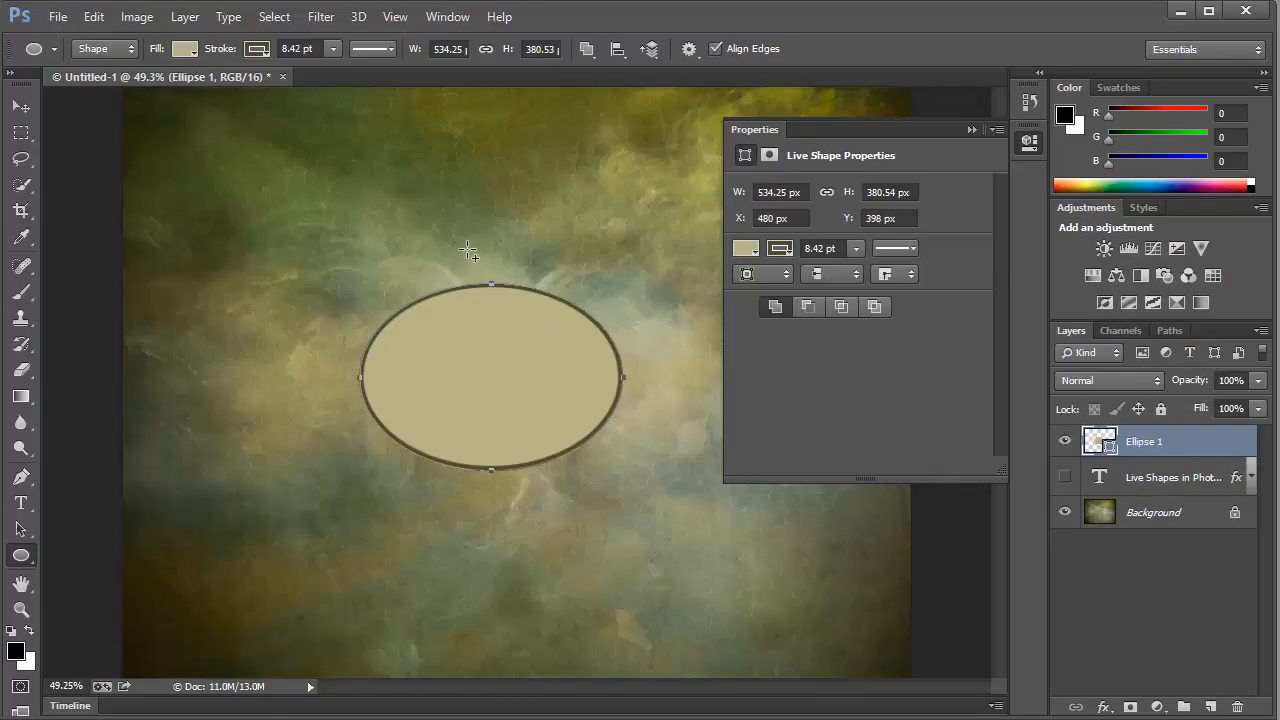
pyautogui.moveTo(470, 250); pyautogui.dragTo(670, 380)
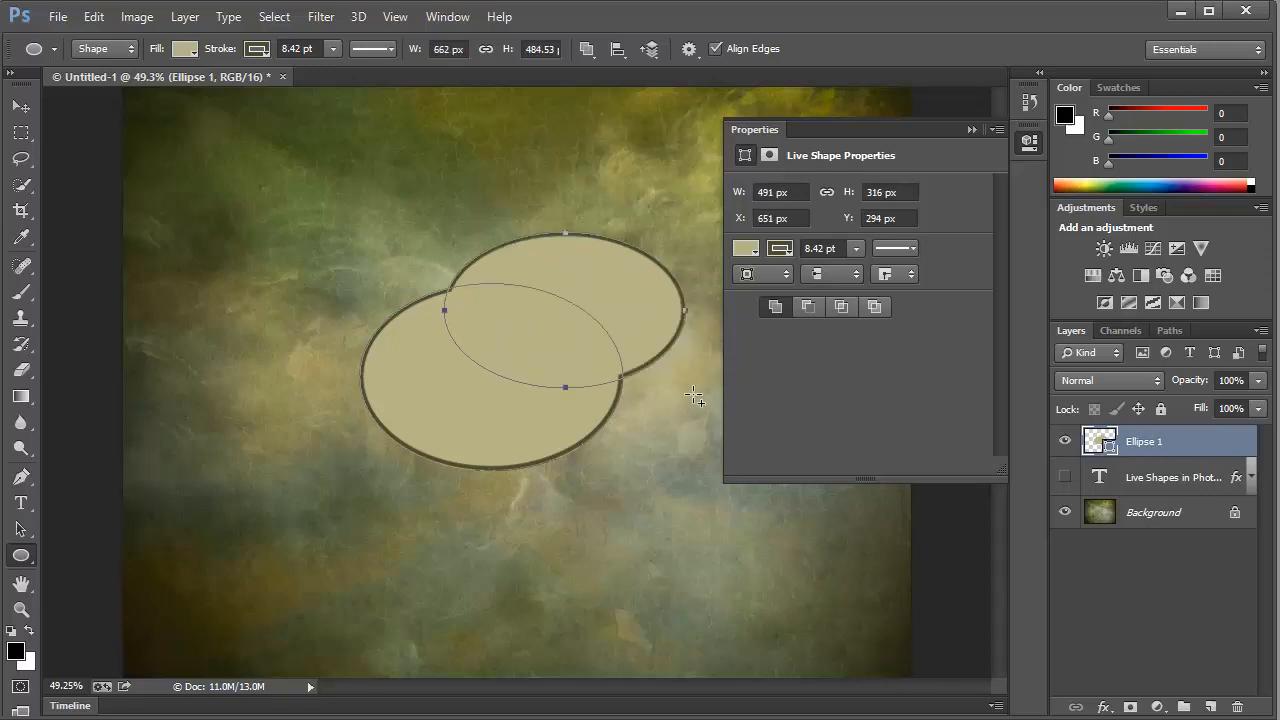
pyautogui.moveTo(560, 378)
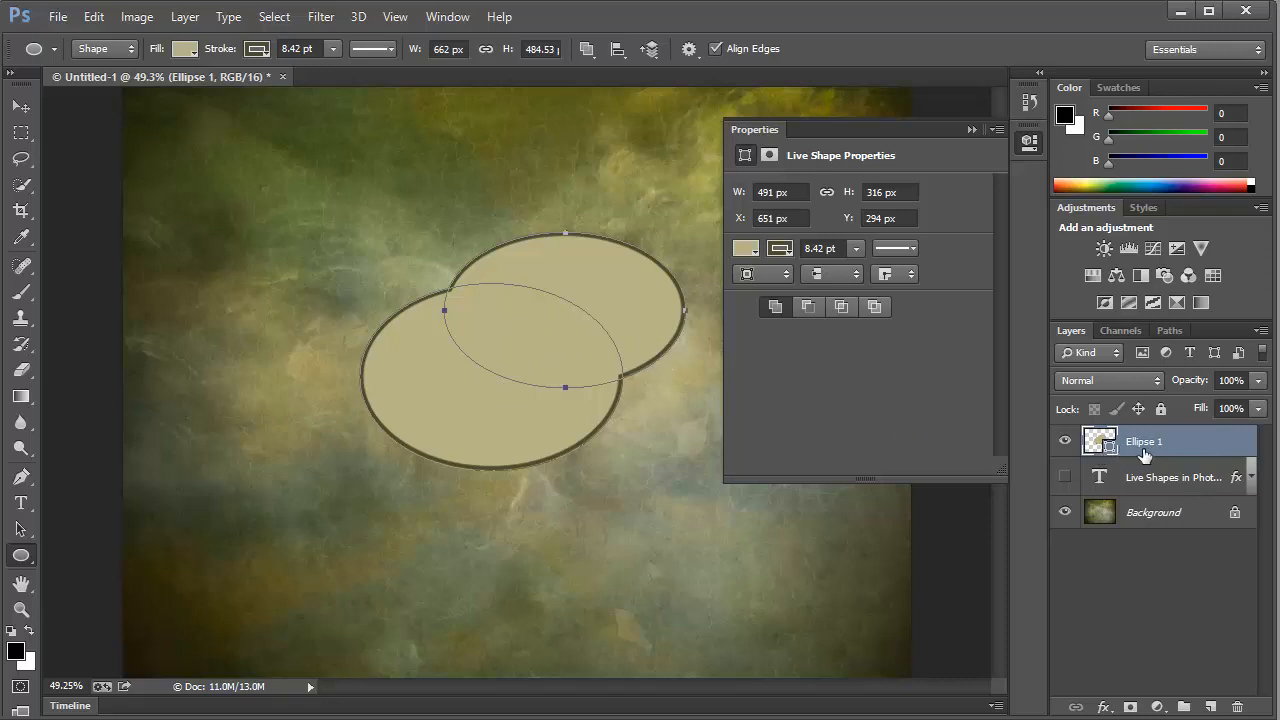
pyautogui.moveTo(510, 382)
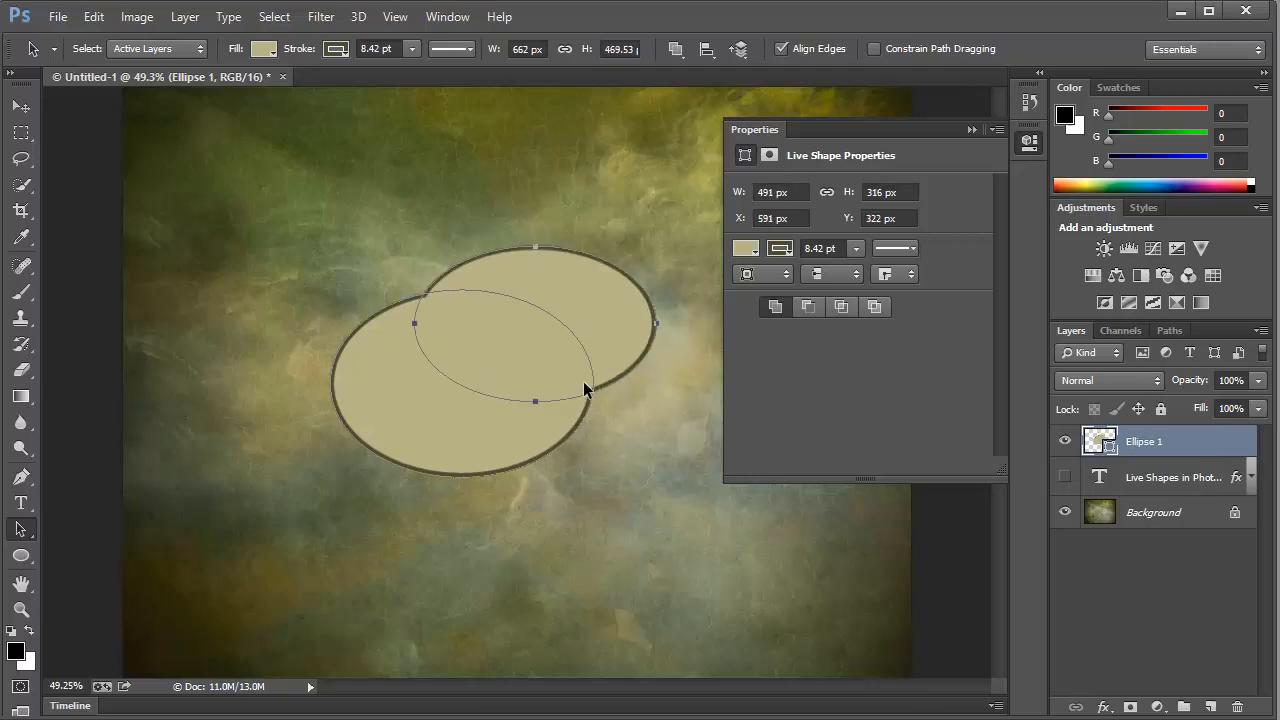
pyautogui.moveTo(600, 400)
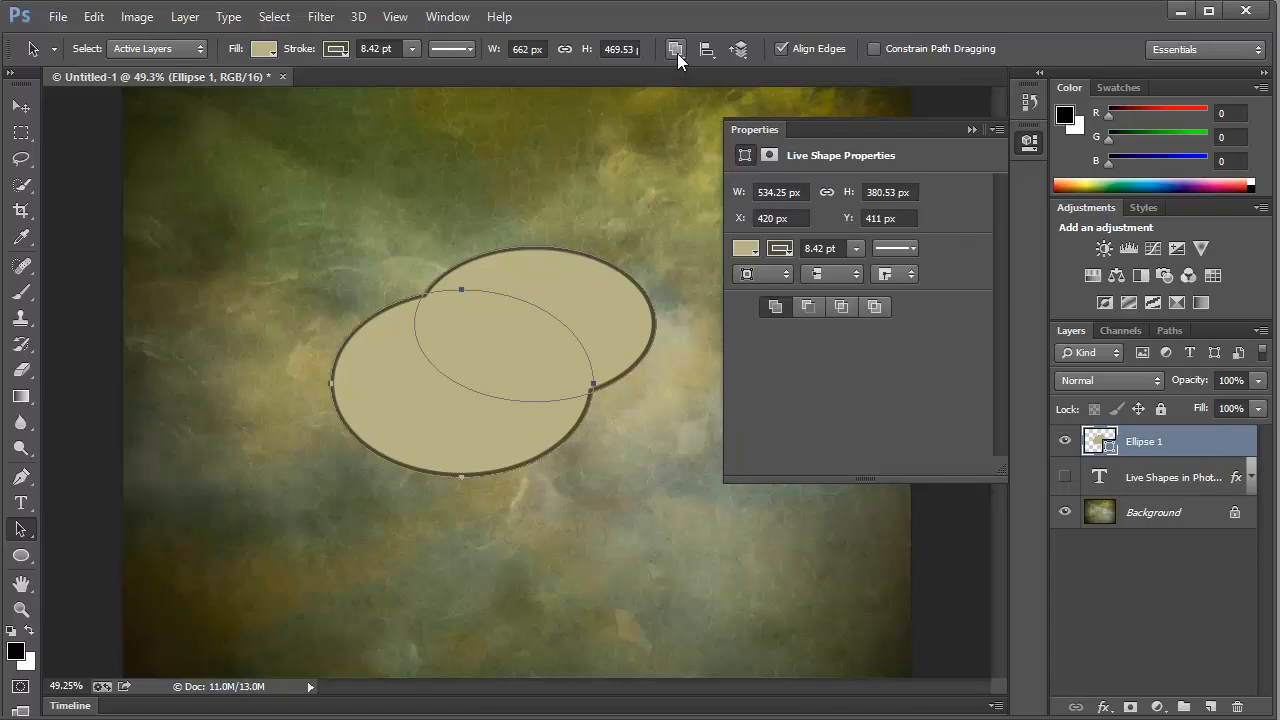
# Subtract the front ellipse from the shape via the Path Operations menu.
pyautogui.click(676, 48)
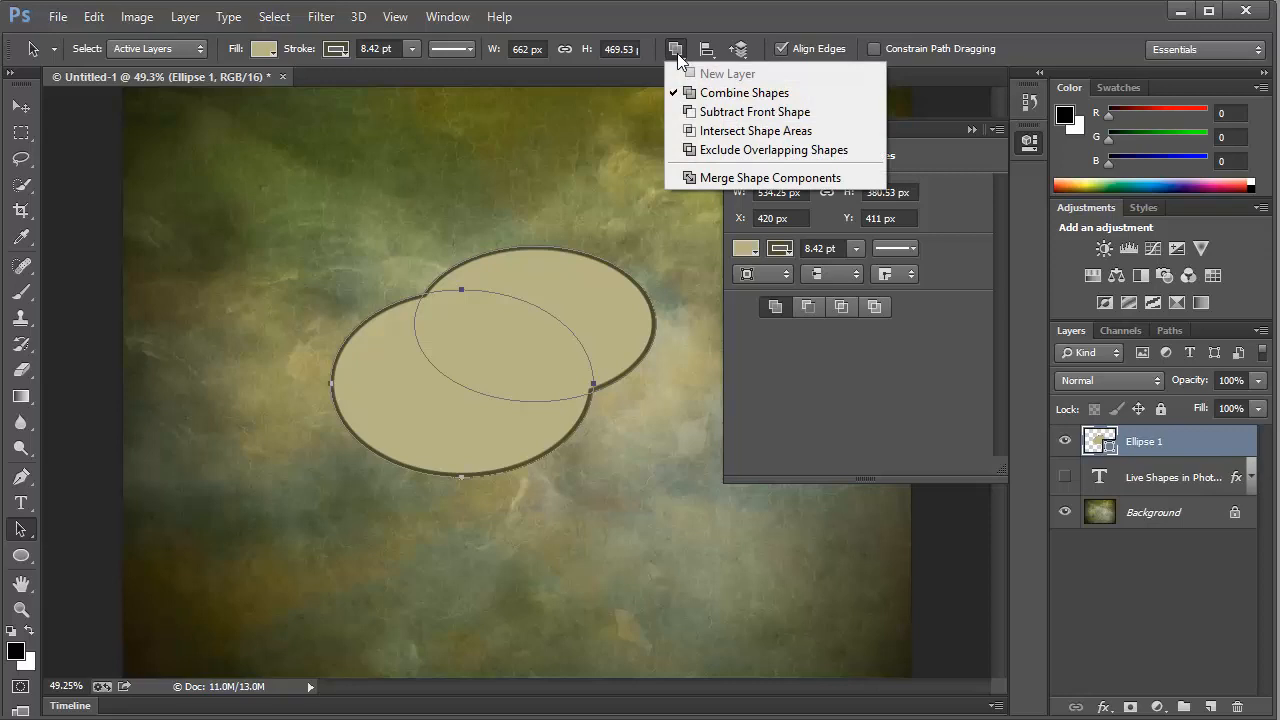
pyautogui.moveTo(744, 92)
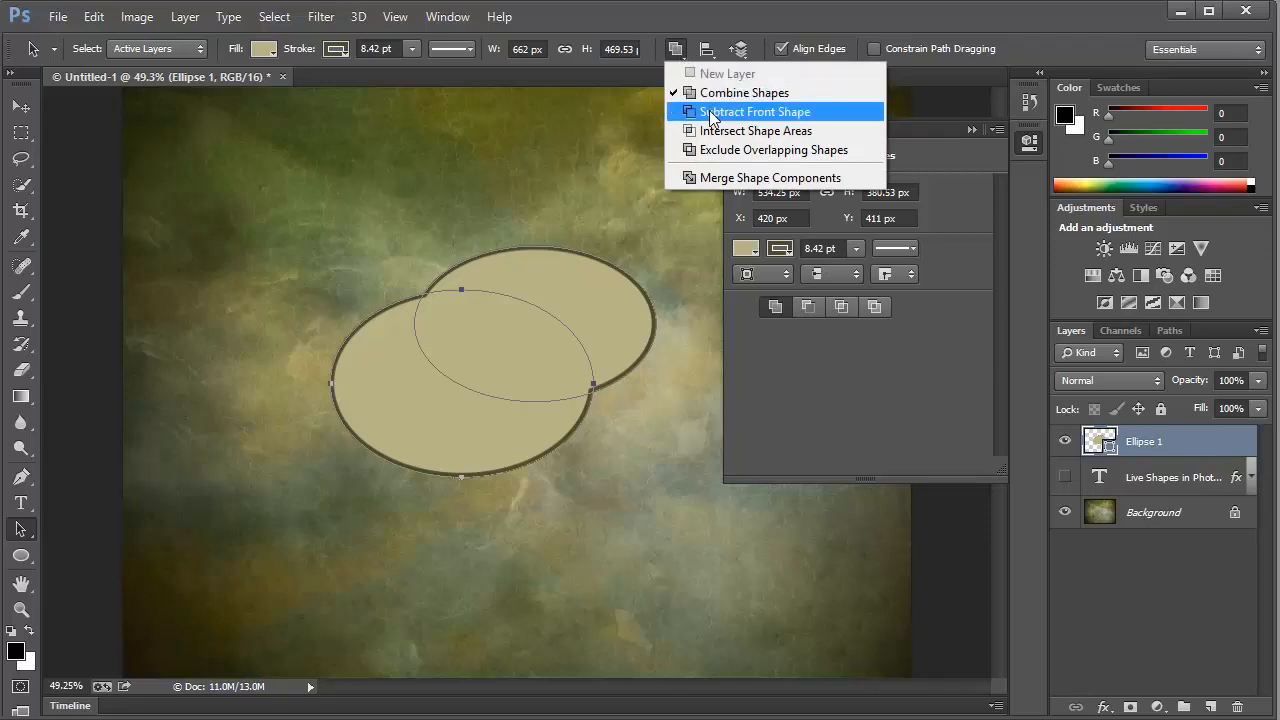
pyautogui.click(756, 112)
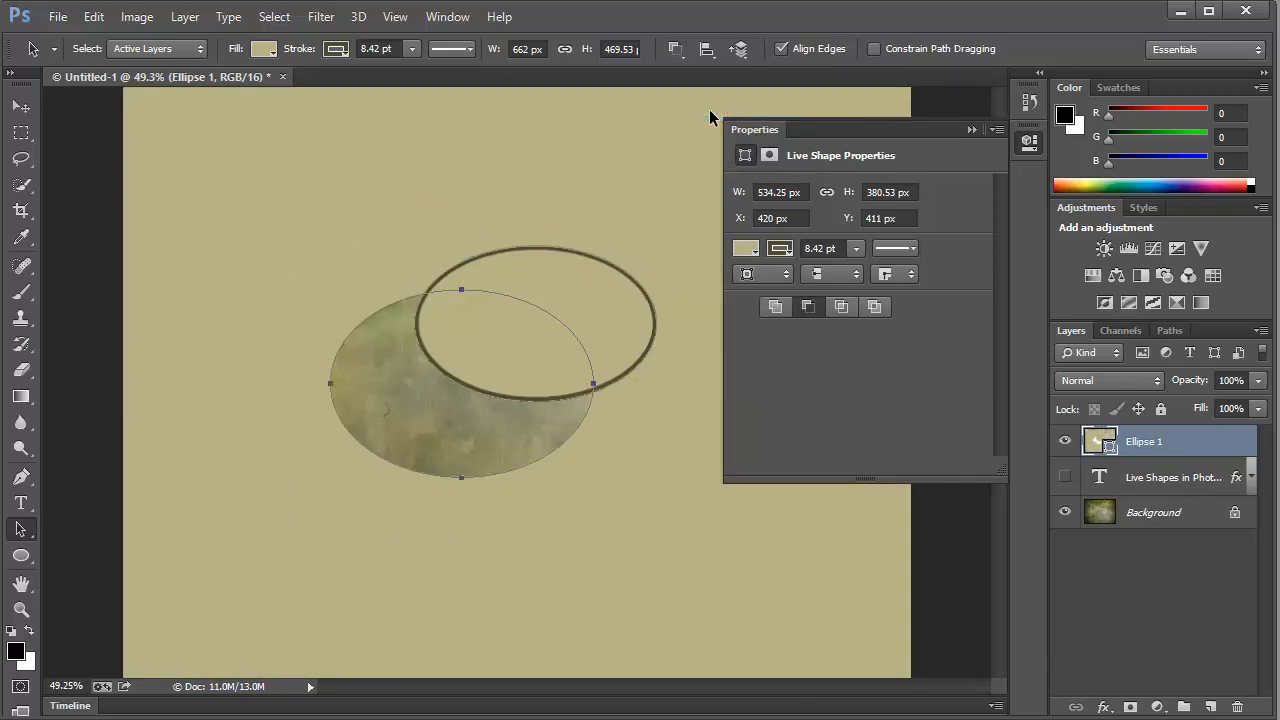
pyautogui.moveTo(578, 244)
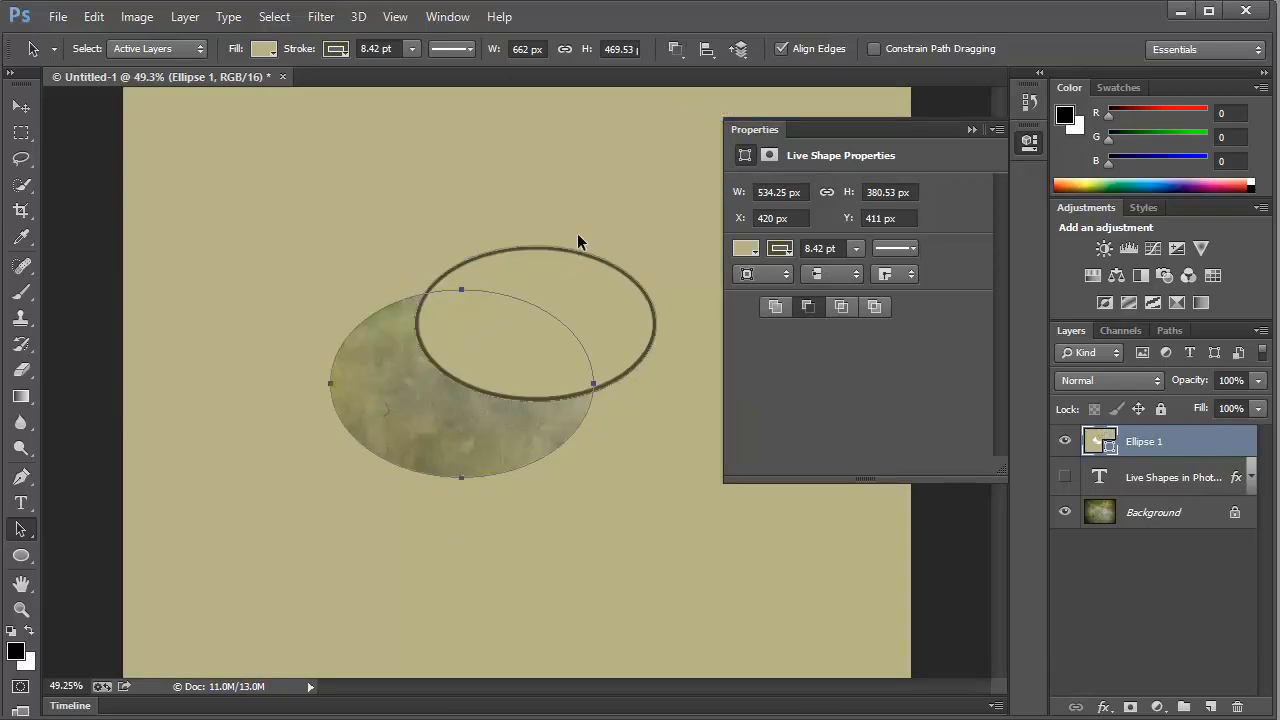
pyautogui.click(740, 48)
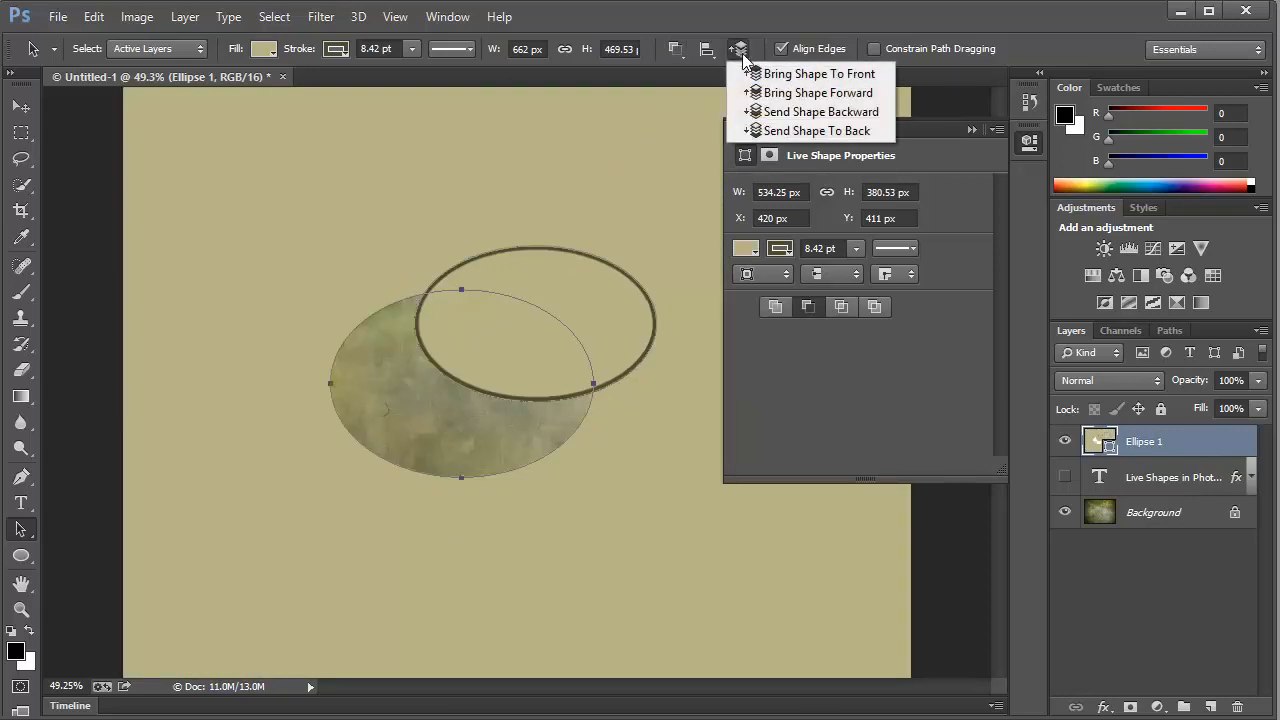
# Bring the cut-out ellipse to the front, then keep only the ellipses' overlapping area.
pyautogui.click(818, 72)
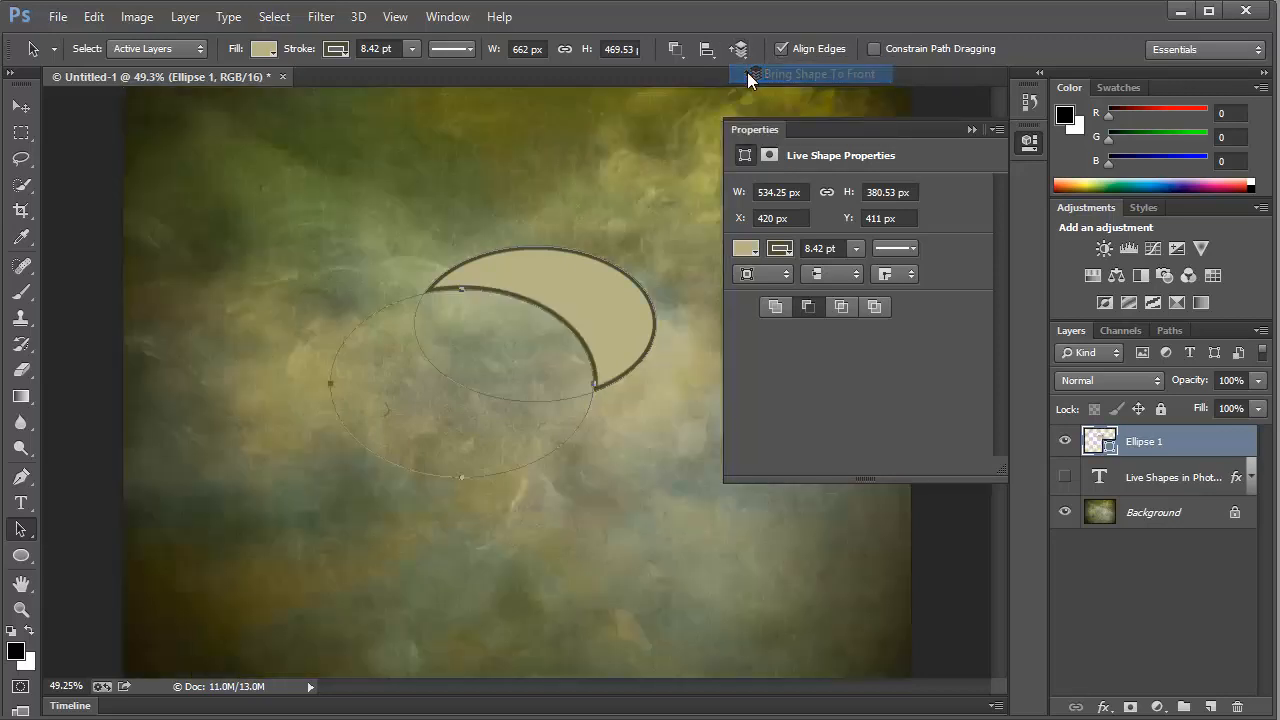
pyautogui.moveTo(738, 48)
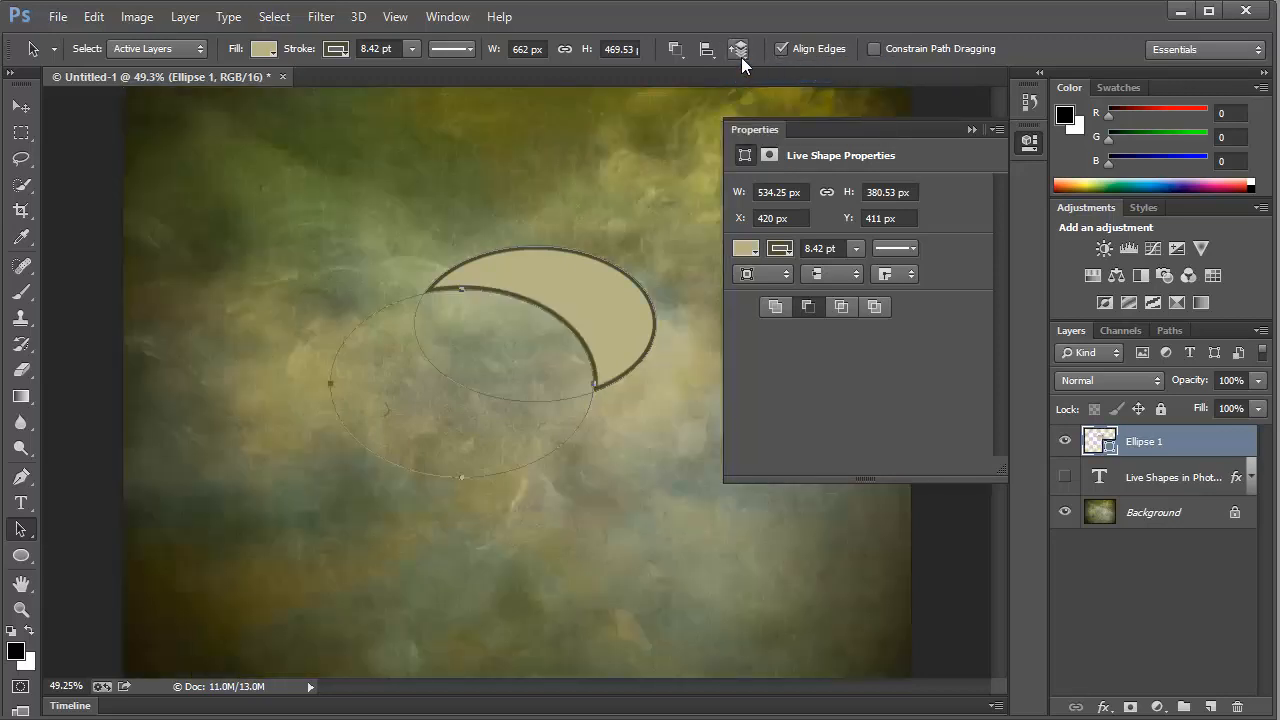
pyautogui.click(740, 48)
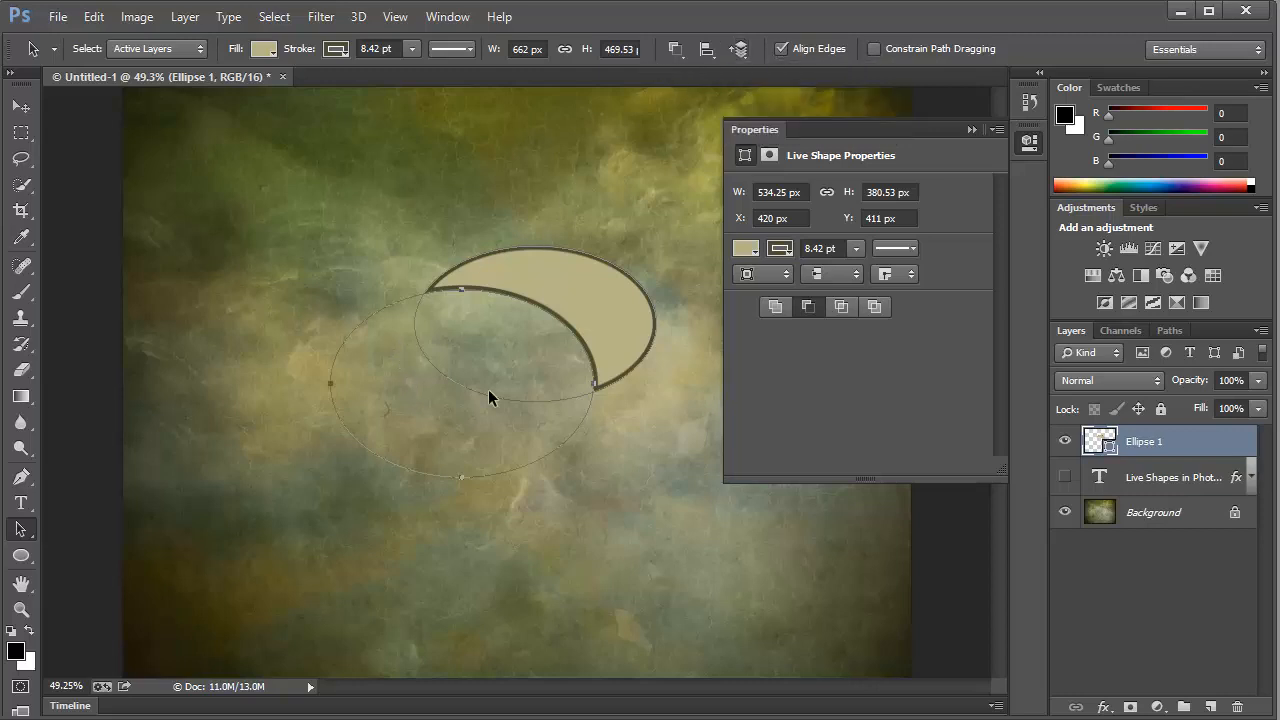
pyautogui.moveTo(532, 352)
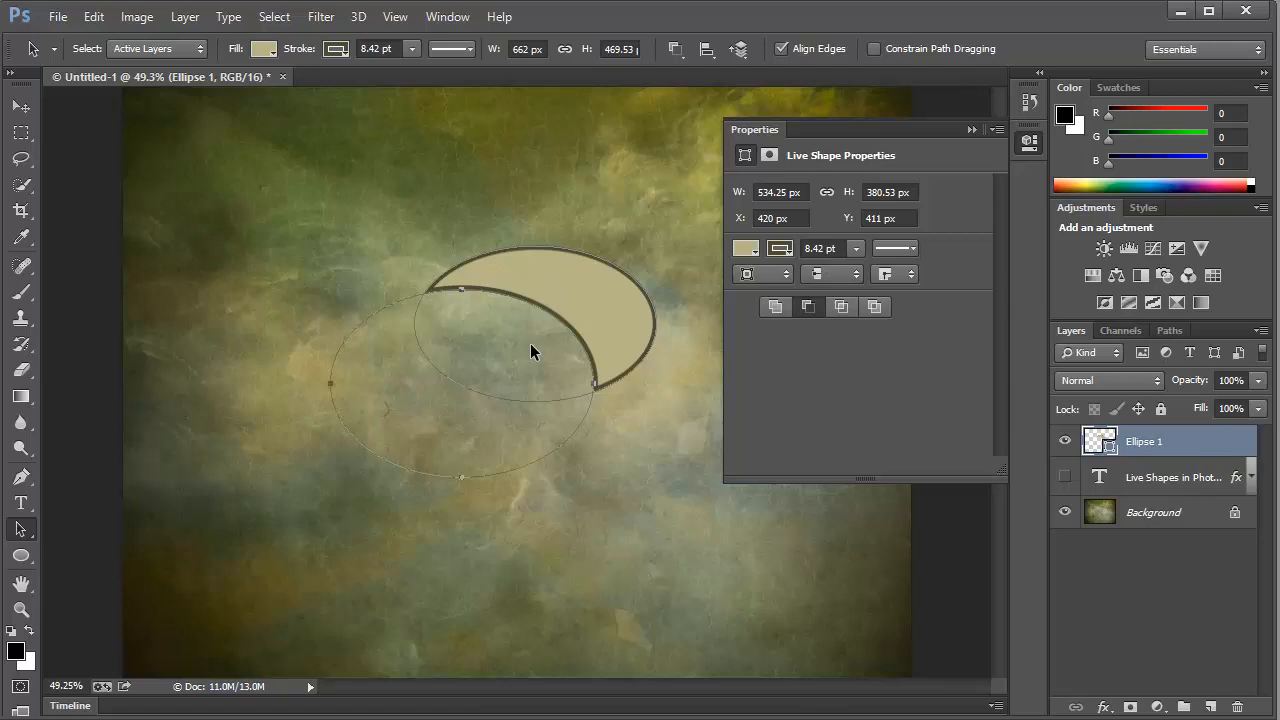
pyautogui.moveTo(560, 336)
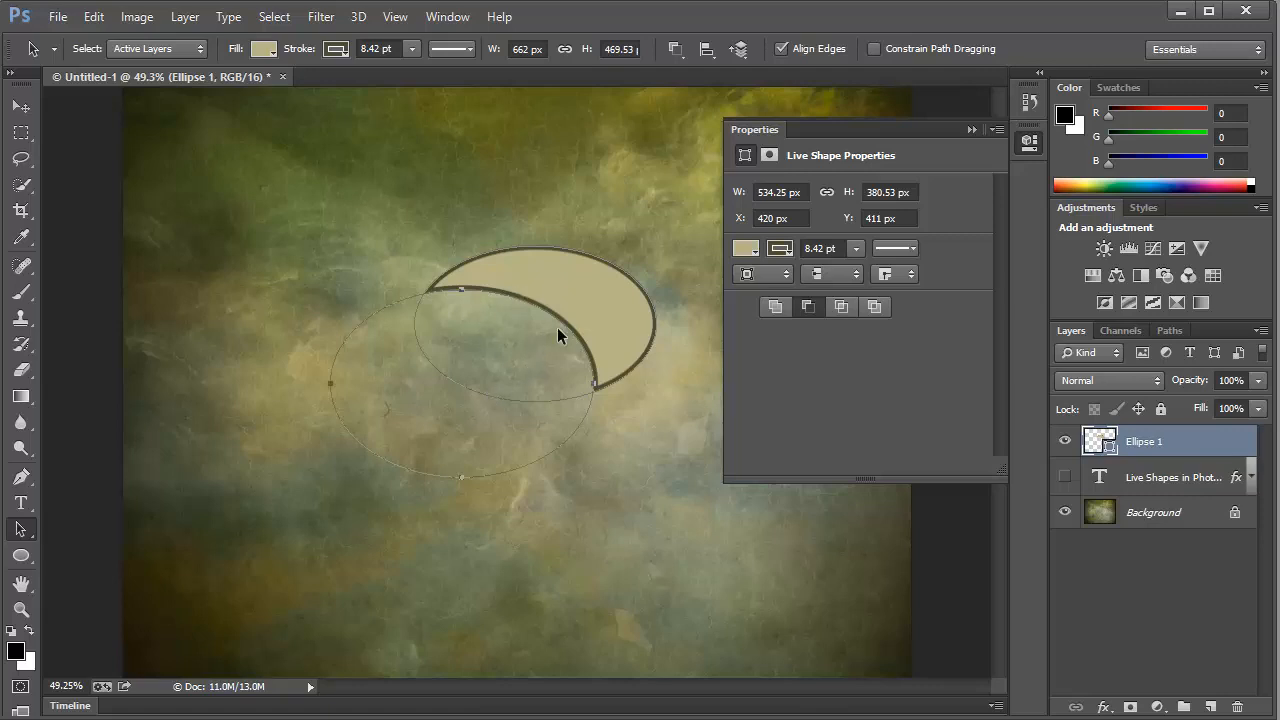
pyautogui.click(676, 48)
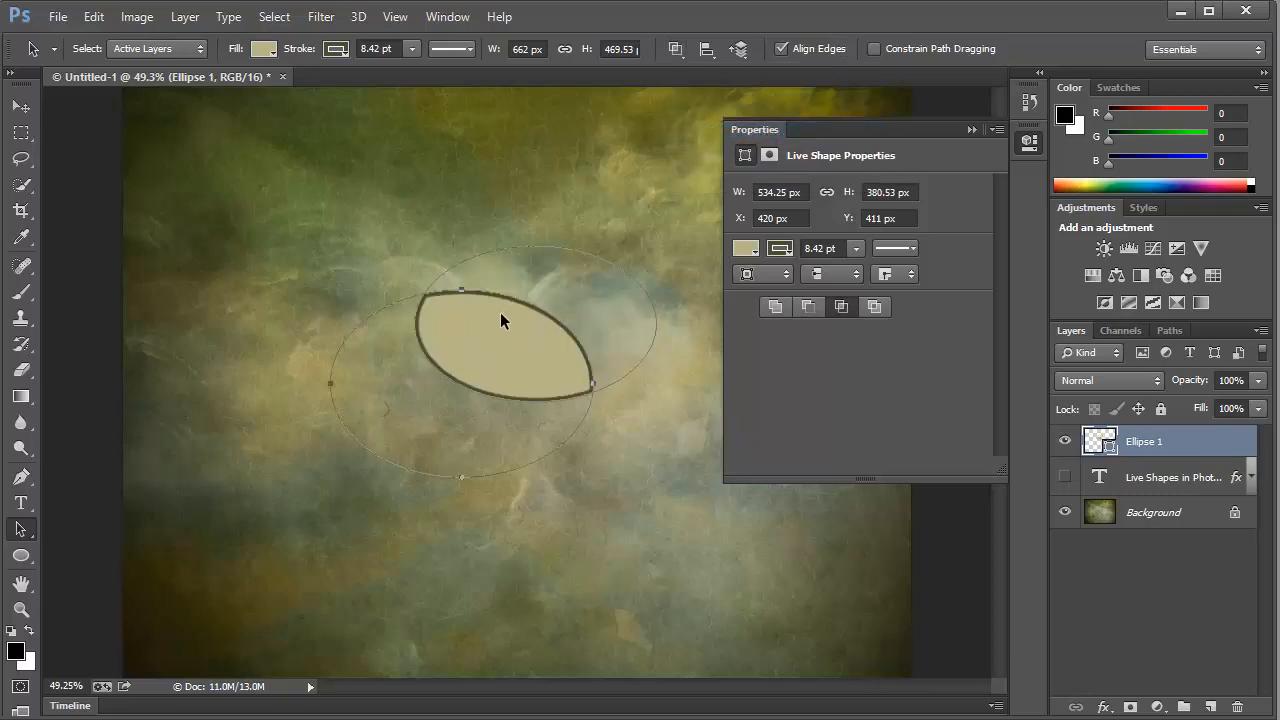
pyautogui.moveTo(530, 324)
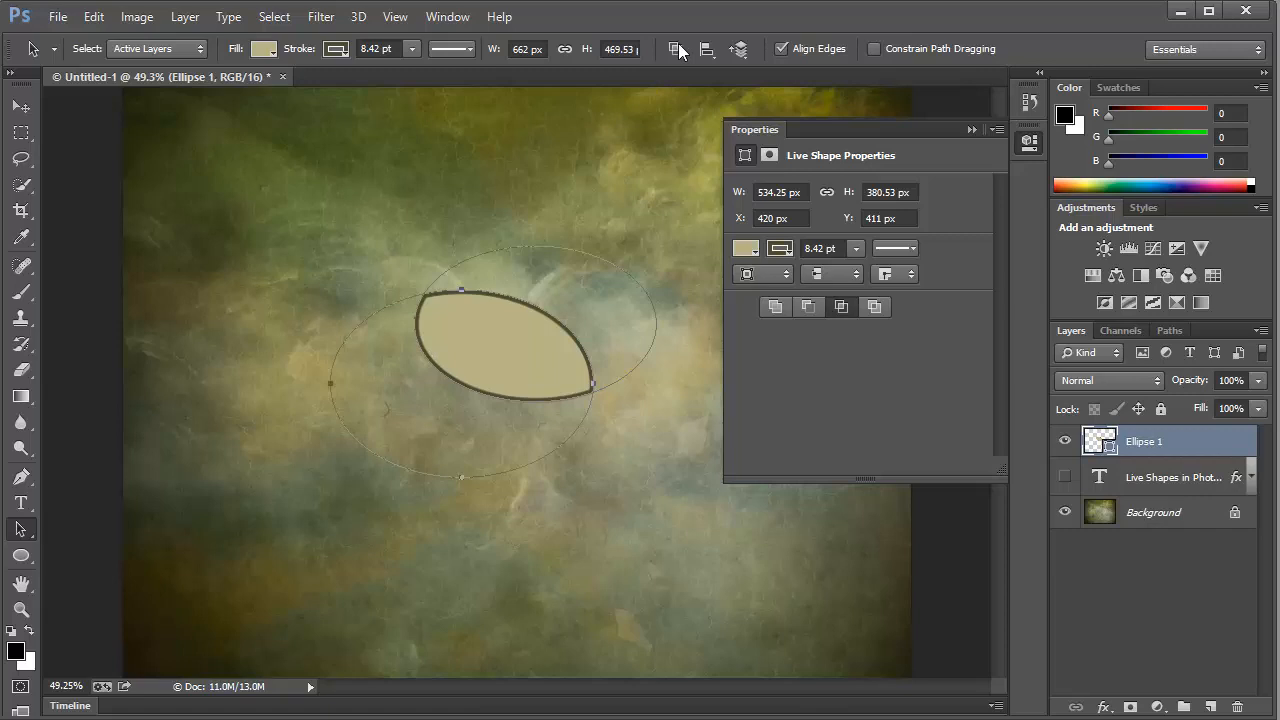
pyautogui.moveTo(688, 148)
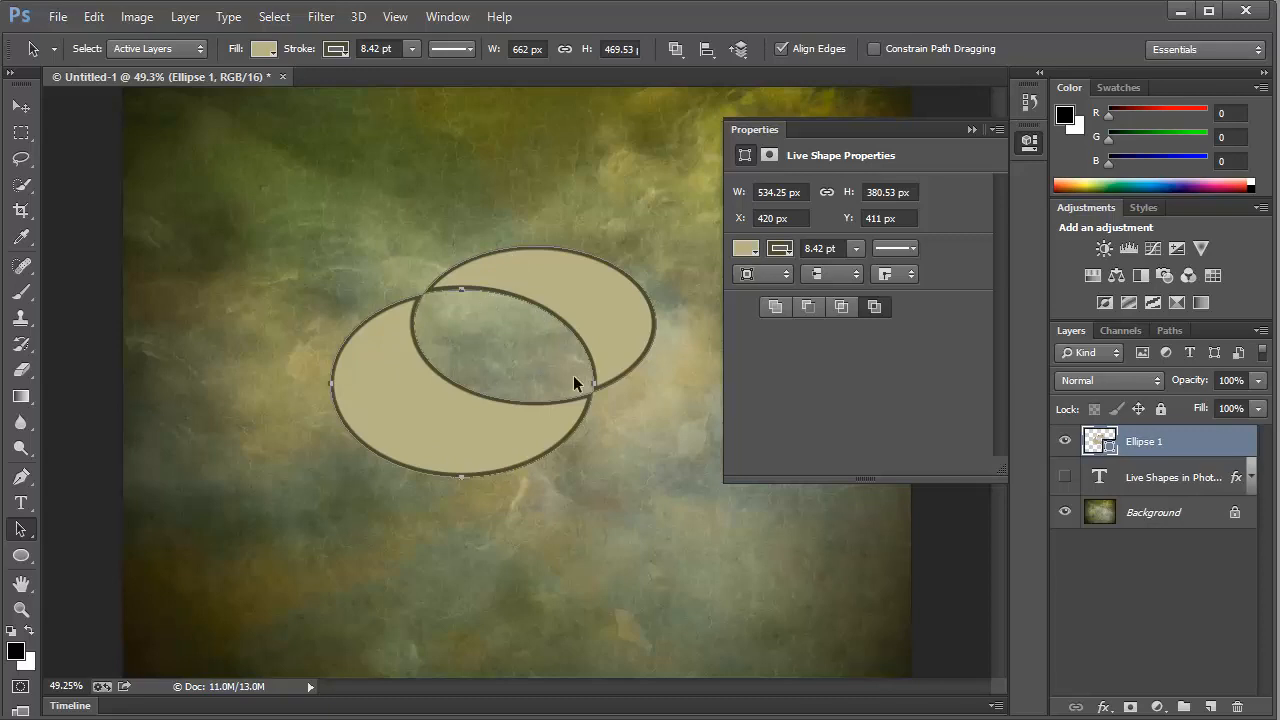
pyautogui.moveTo(584, 380)
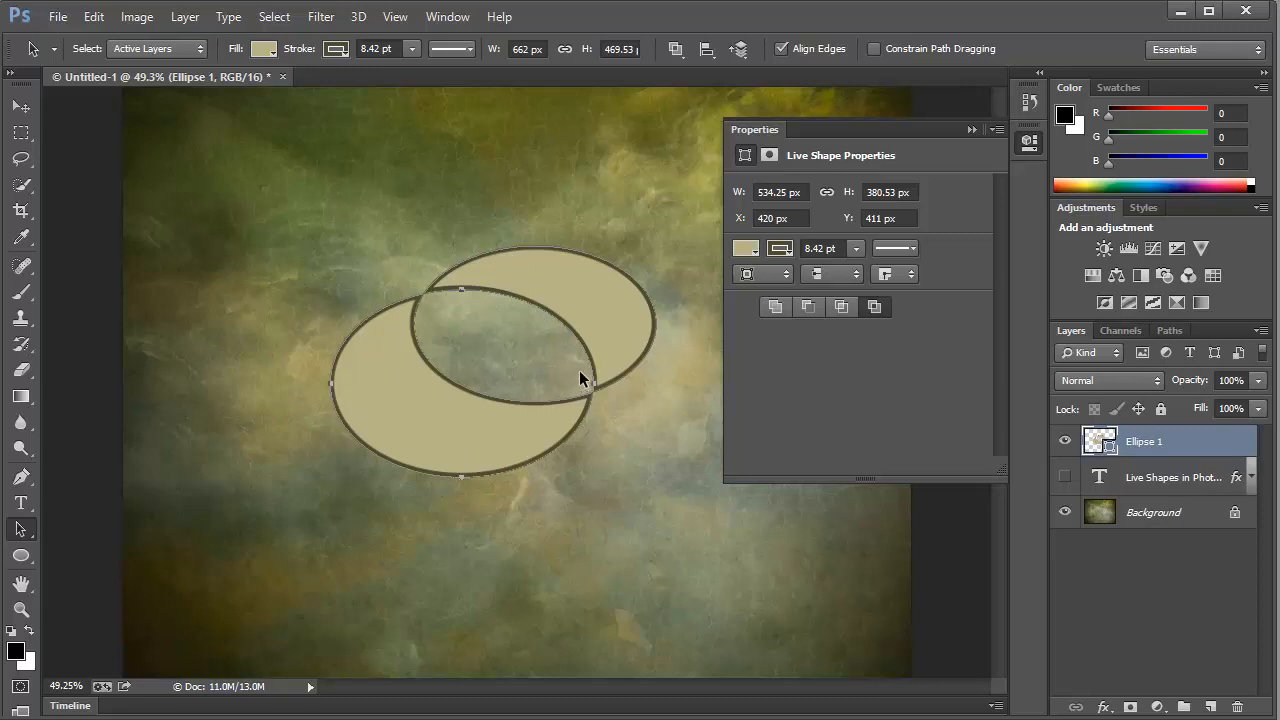
# Switch the path operation back to Combine Shapes so both ellipse areas fill.
pyautogui.click(676, 48)
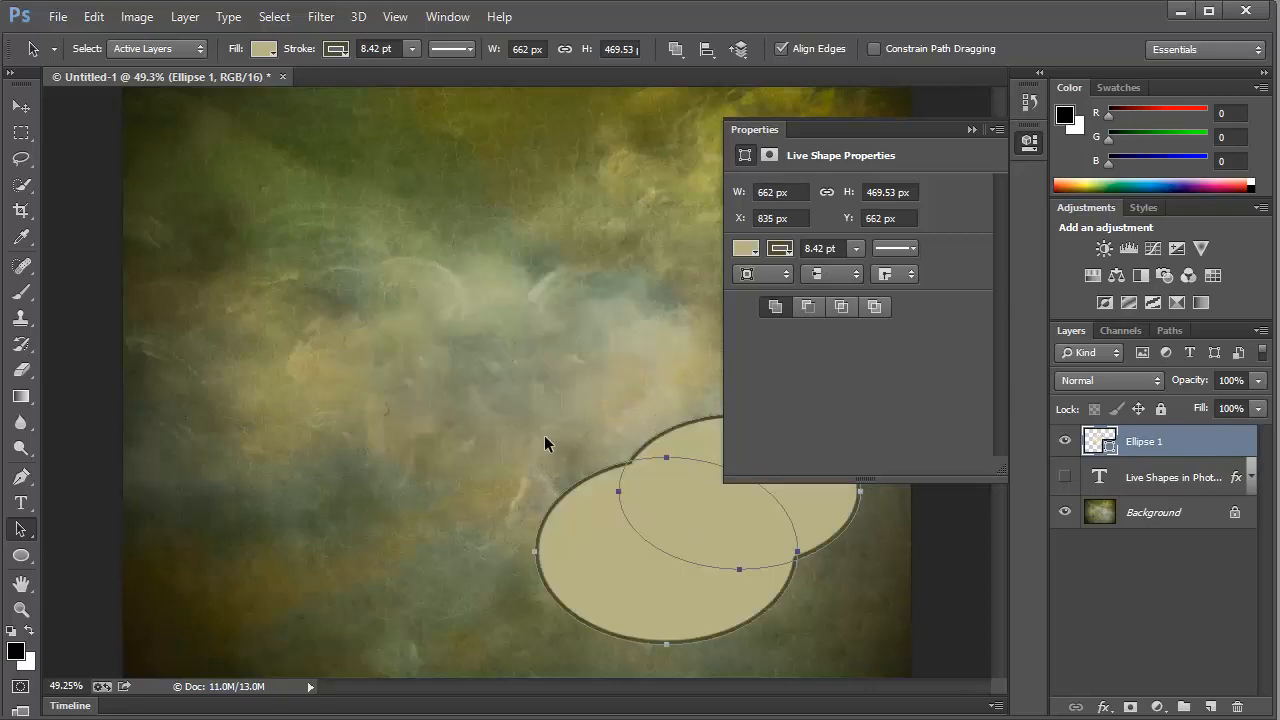
# Pick the Rounded Rectangle tool and draw a tan rectangle on the upper-left canvas.
pyautogui.click(20, 556)
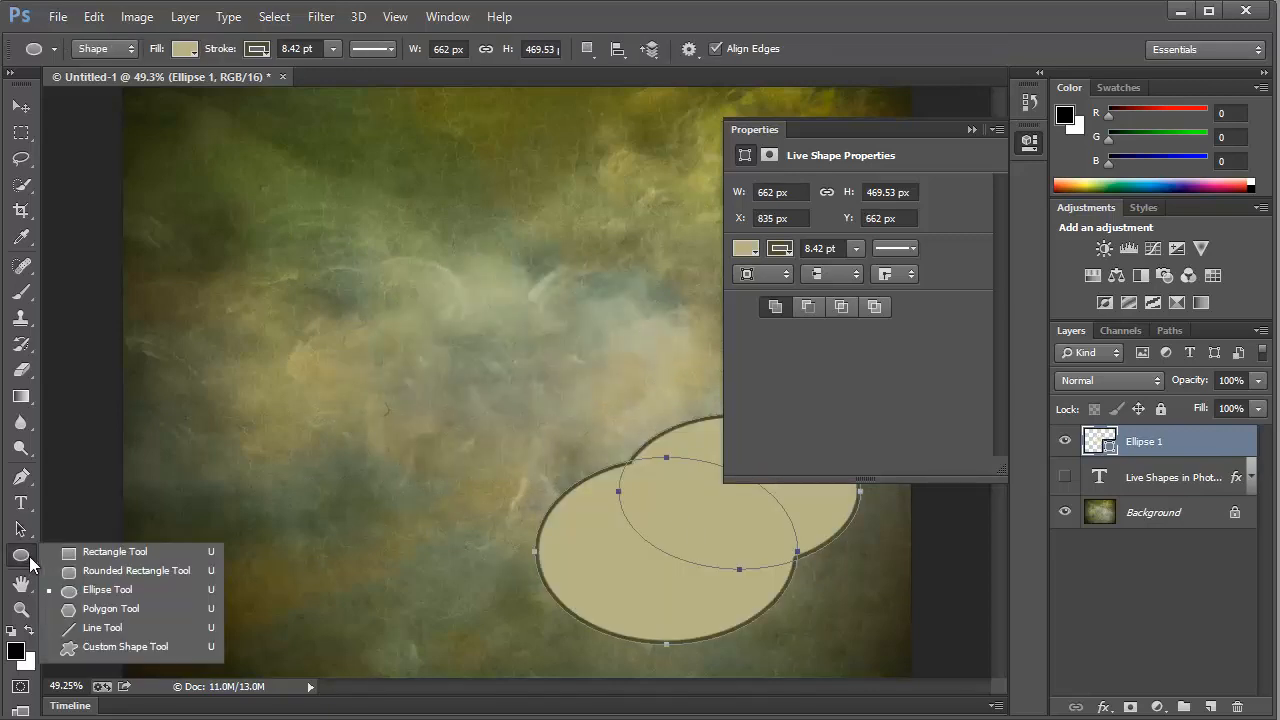
pyautogui.moveTo(114, 552)
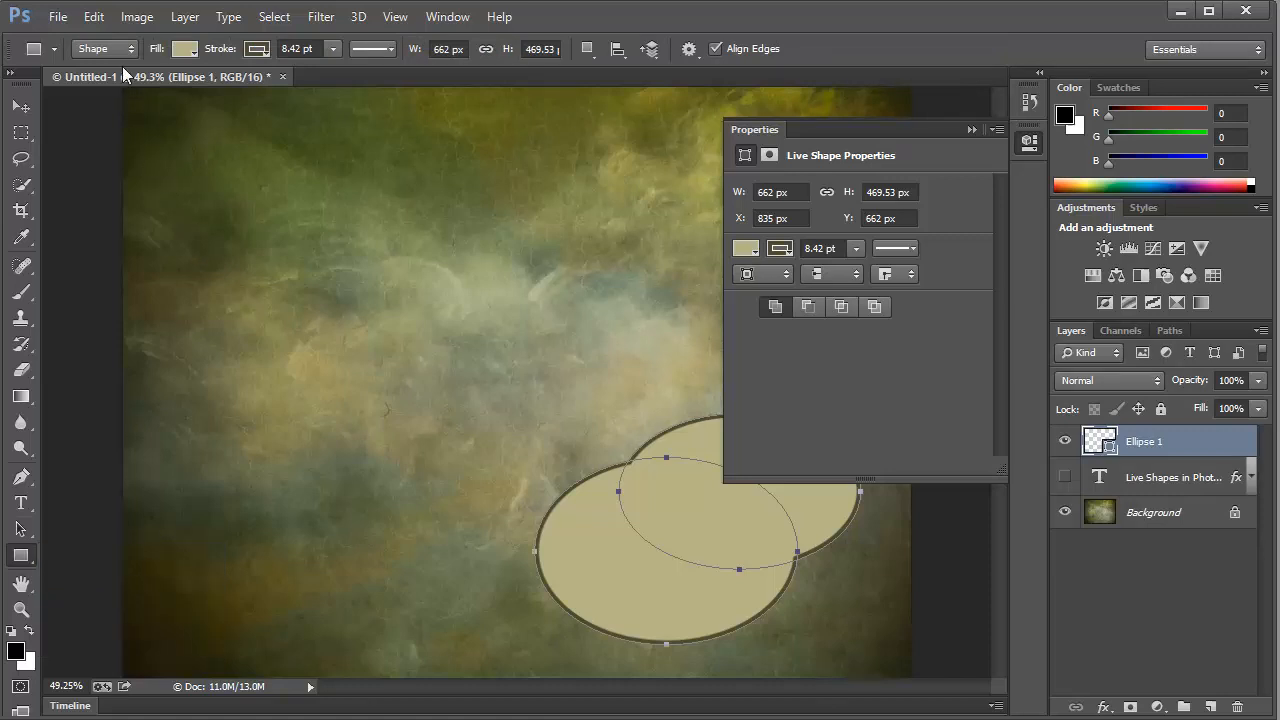
pyautogui.click(588, 48)
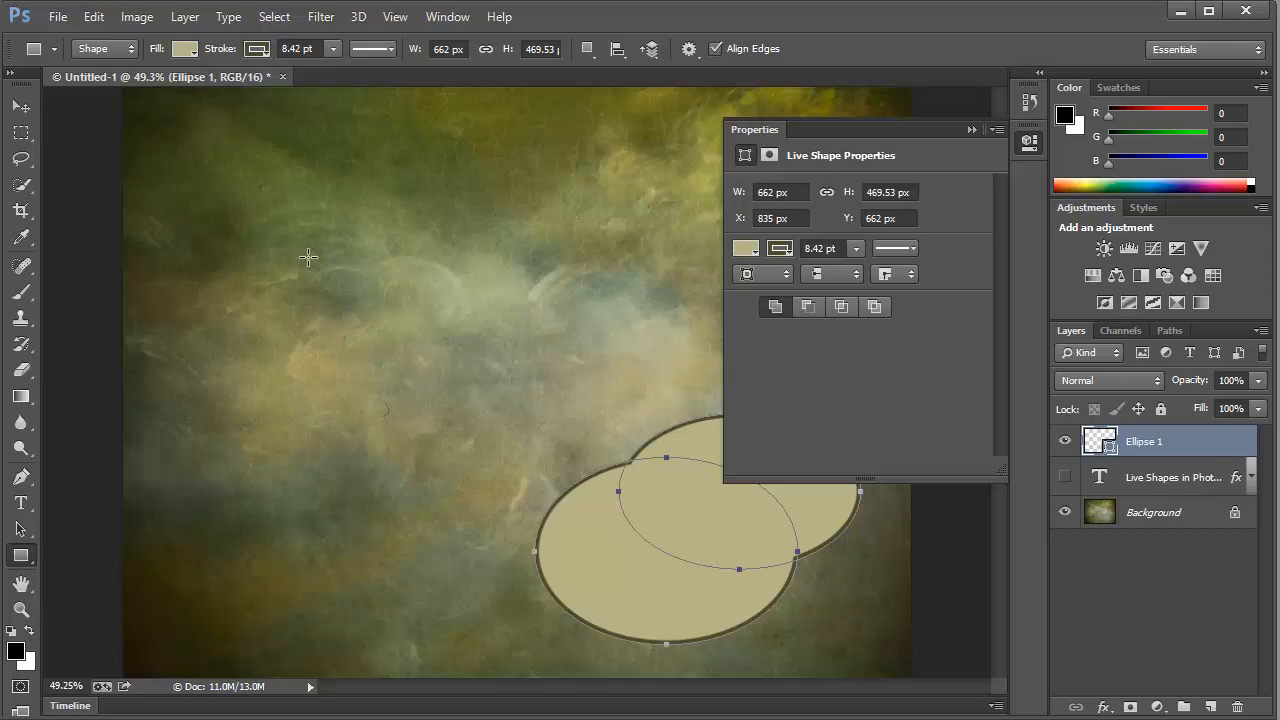
pyautogui.moveTo(308, 256); pyautogui.dragTo(544, 404)
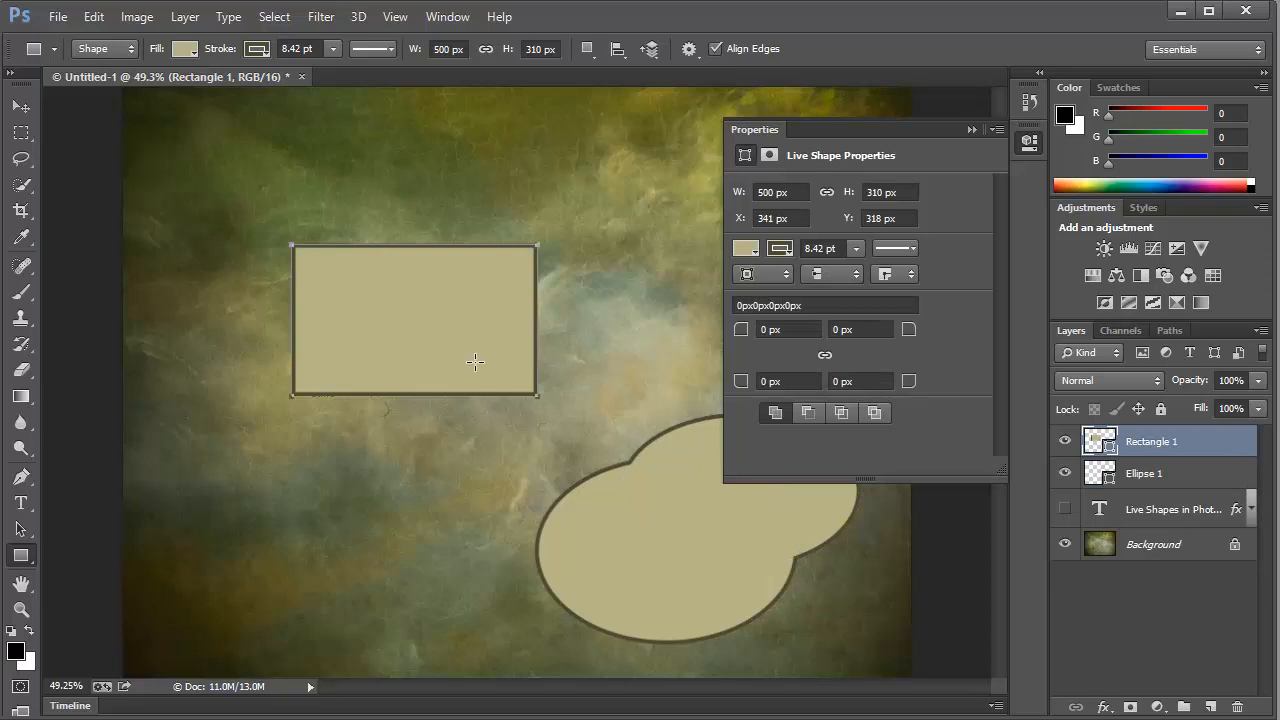
pyautogui.moveTo(840, 236)
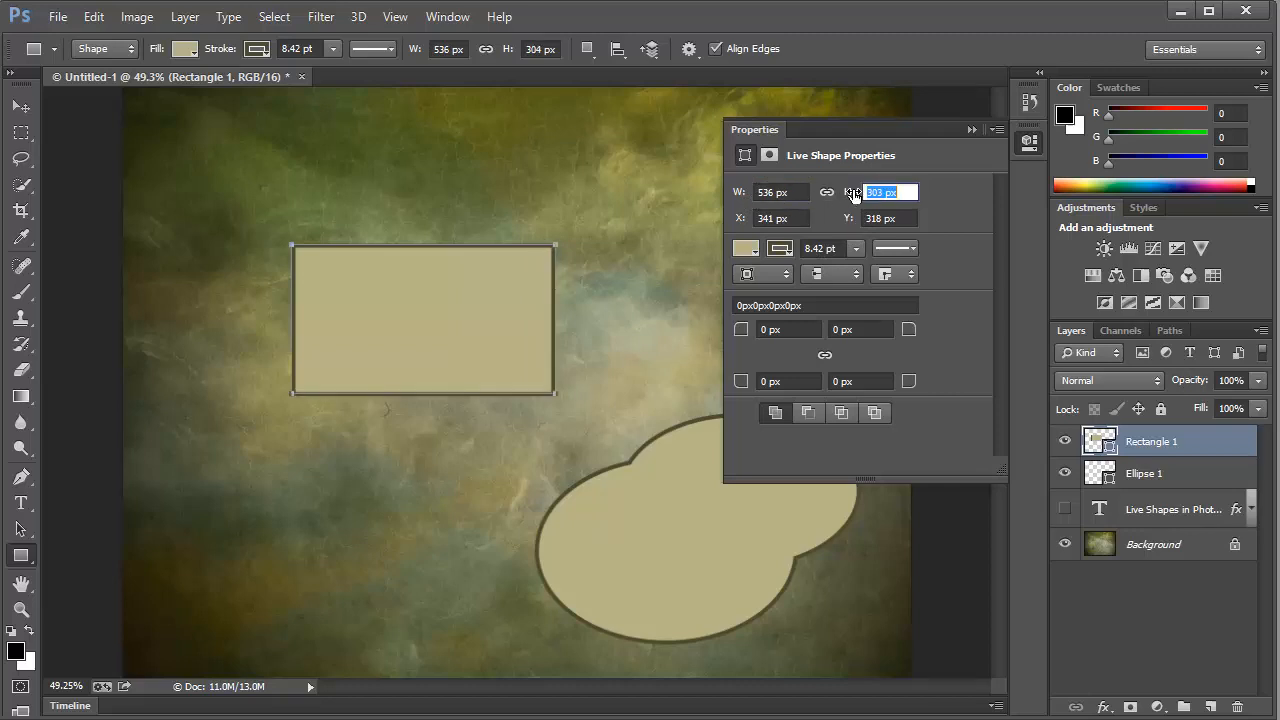
# Resize Rectangle 1 to about 615 by 327 px and reposition it around 341, 291 px.
pyautogui.write('285')
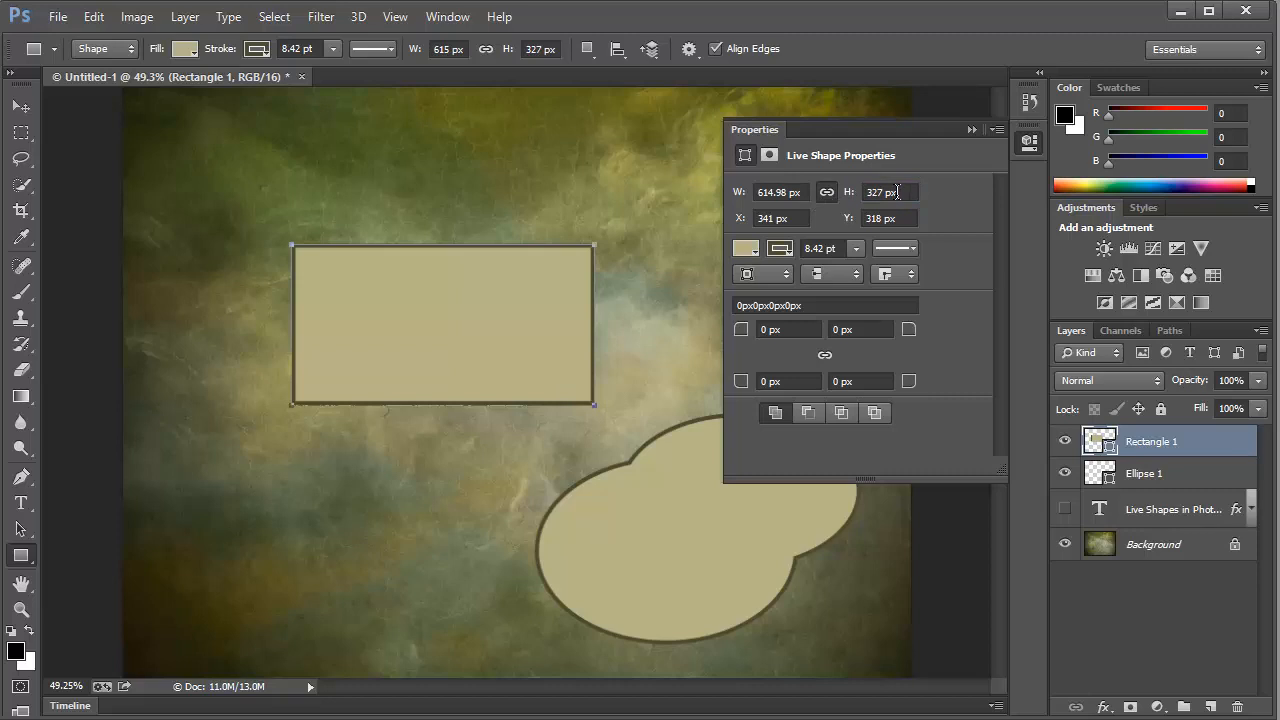
pyautogui.click(888, 218)
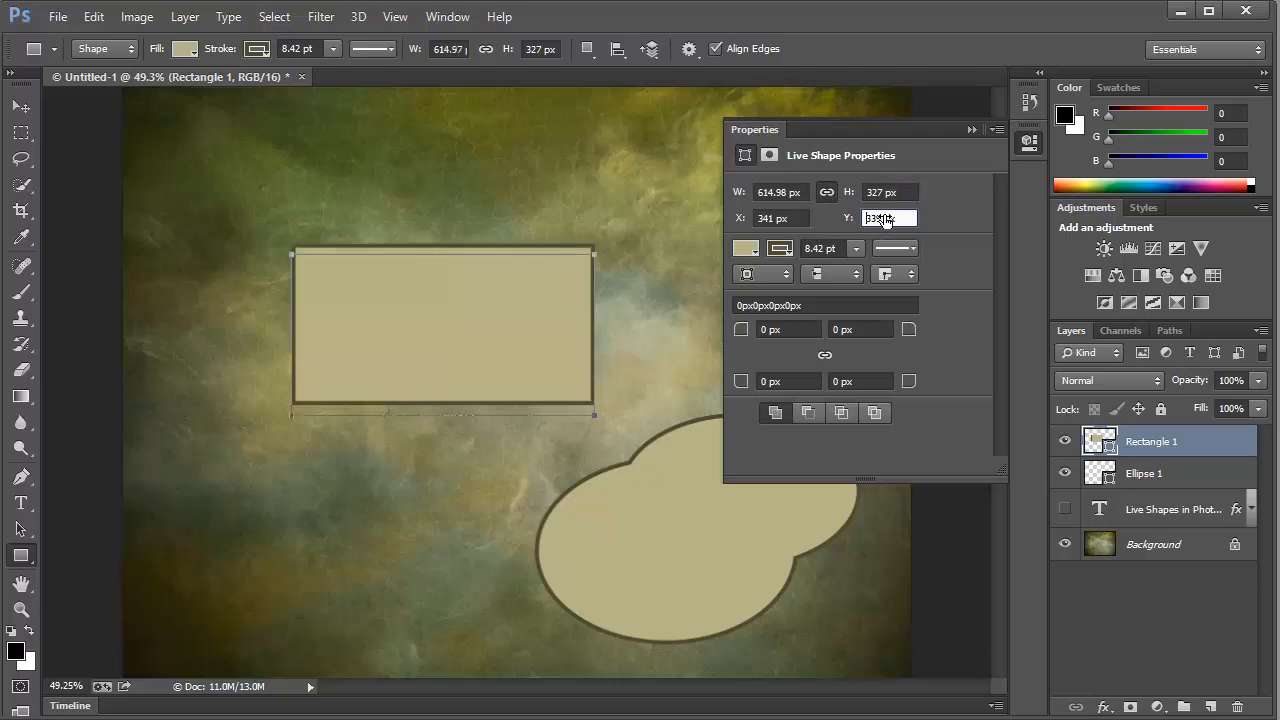
pyautogui.write('391')
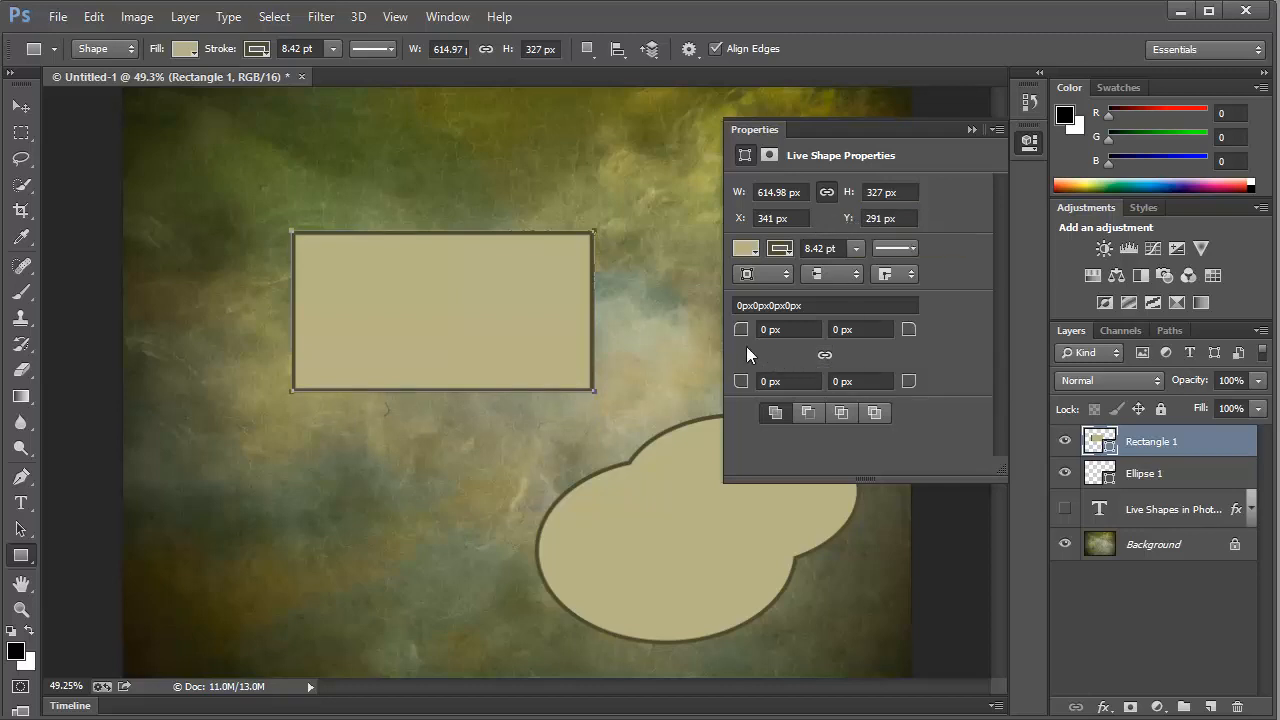
pyautogui.moveTo(750, 344)
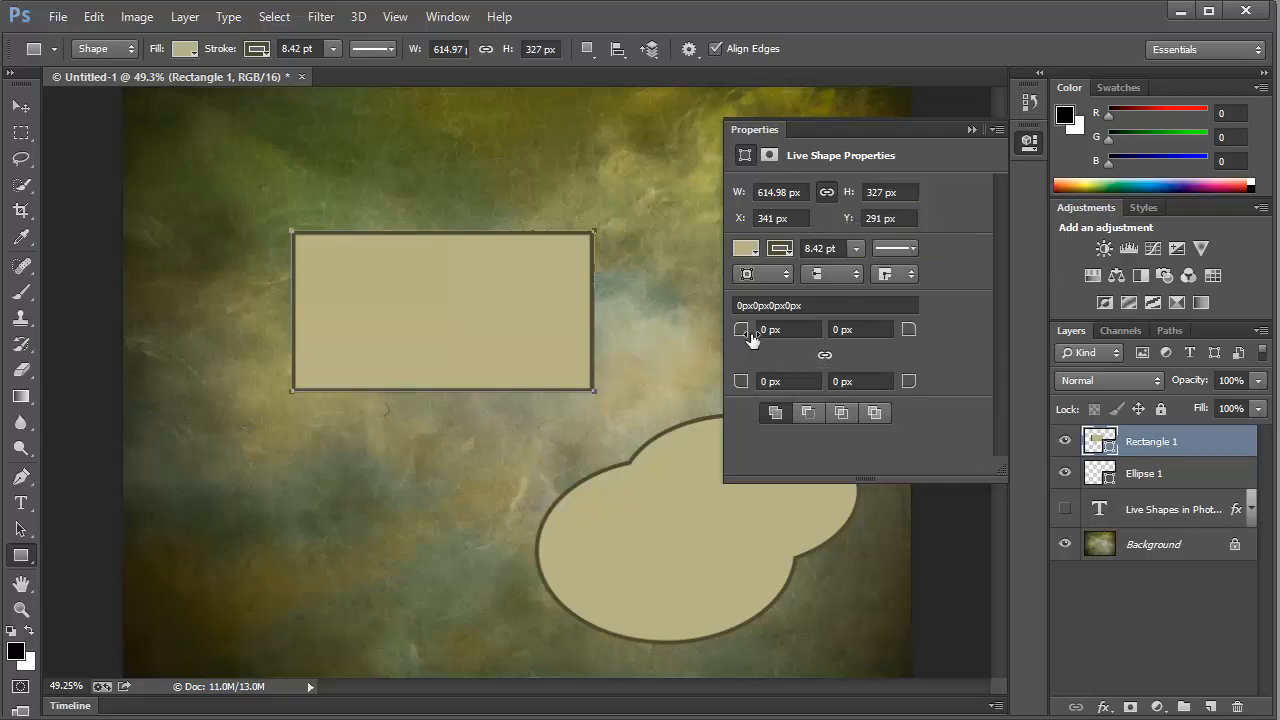
pyautogui.moveTo(742, 330)
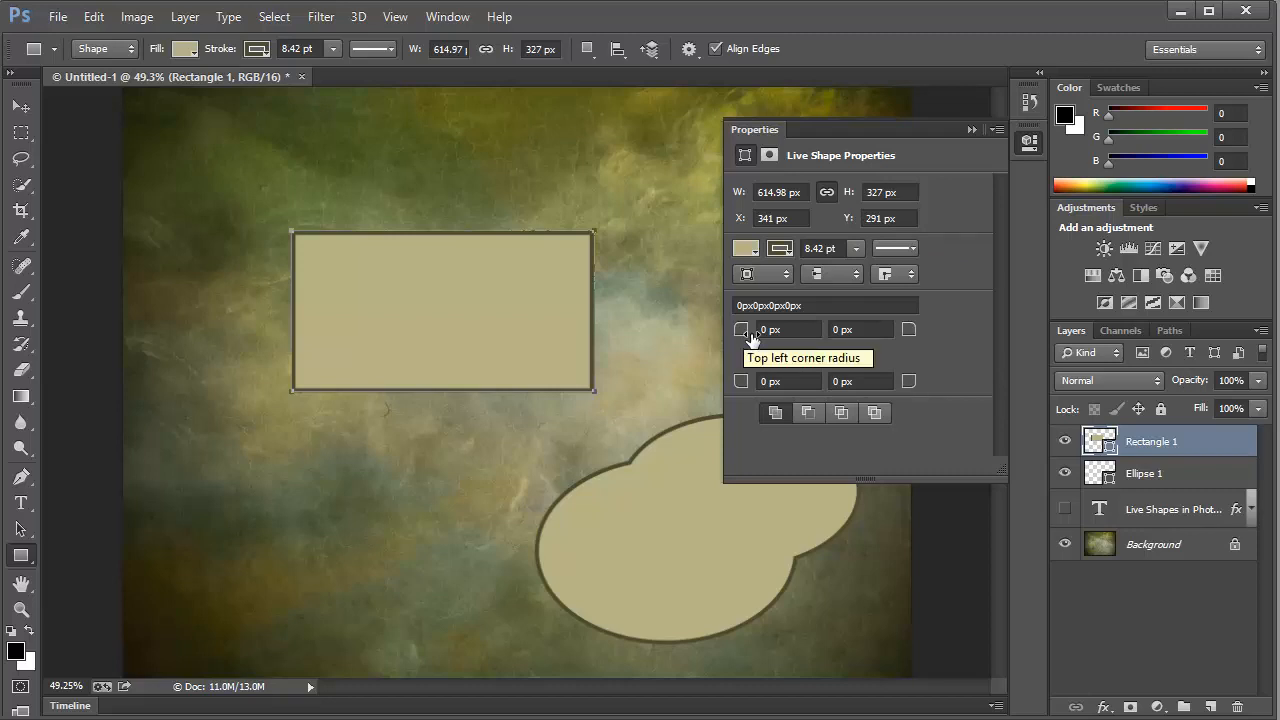
pyautogui.moveTo(836, 364)
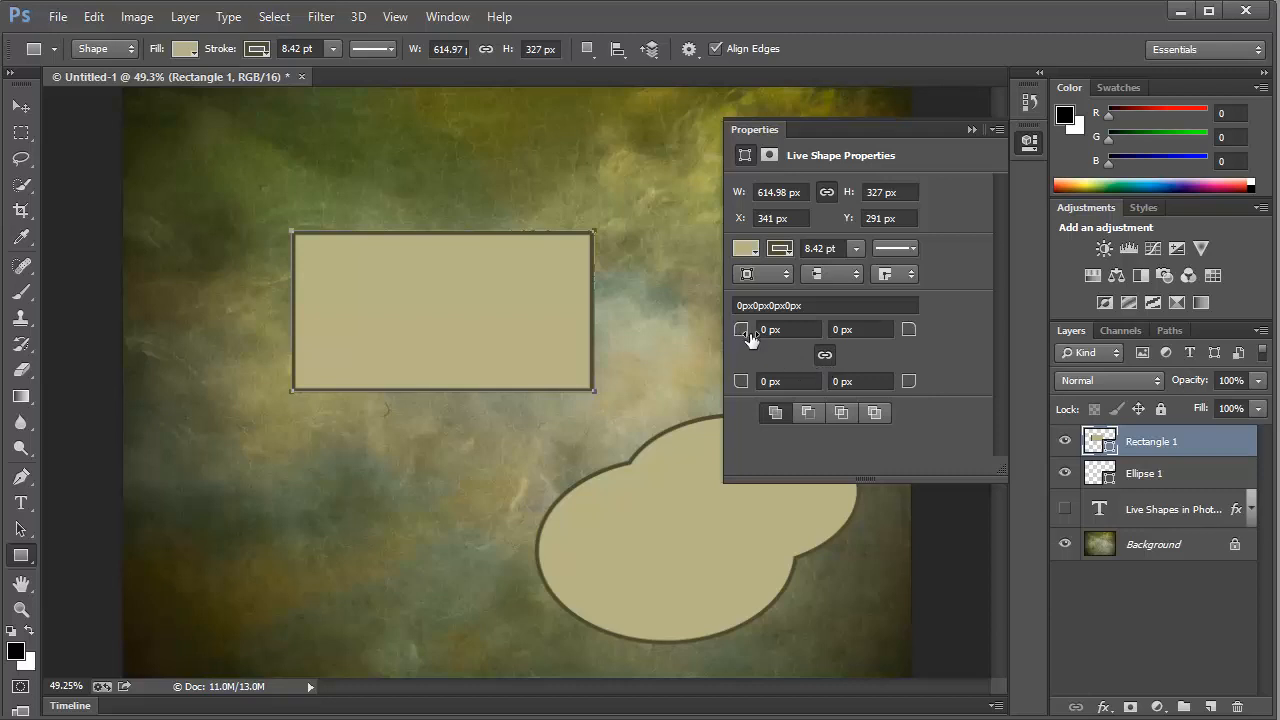
# Round all four linked corners of Rectangle 1 to an 82 px radius.
pyautogui.click(784, 328)
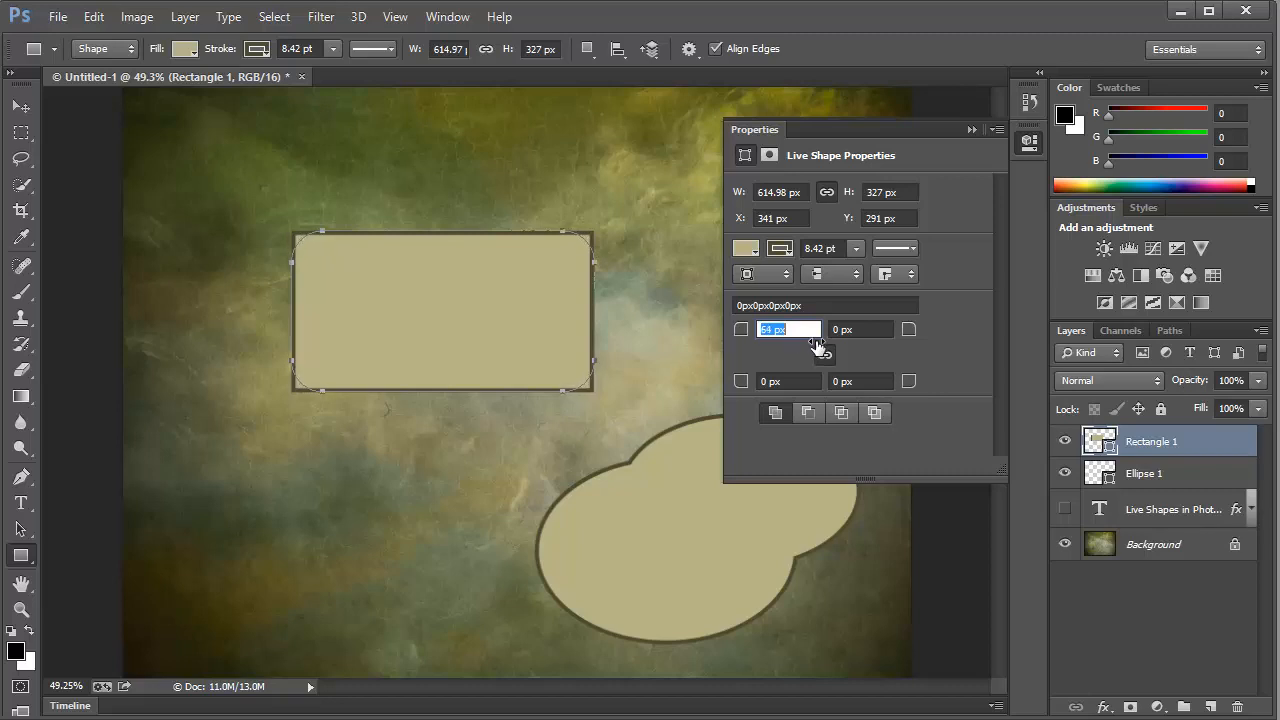
pyautogui.write('82')
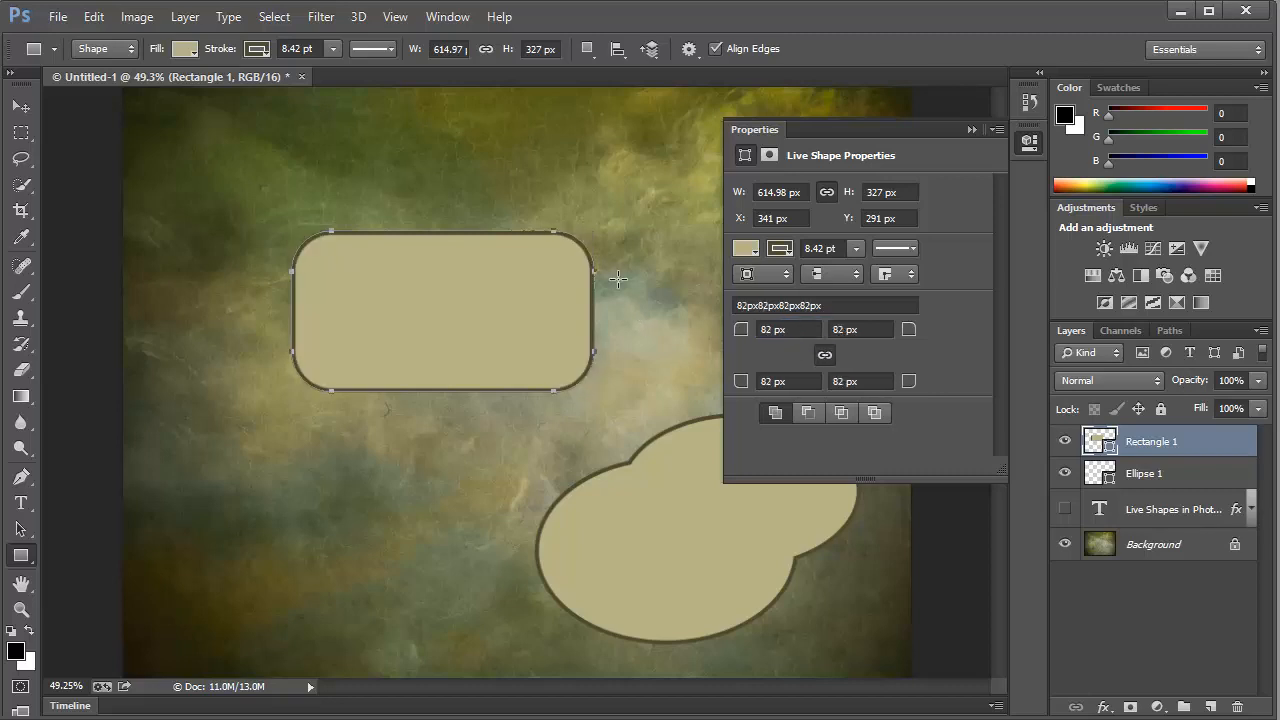
pyautogui.moveTo(578, 418)
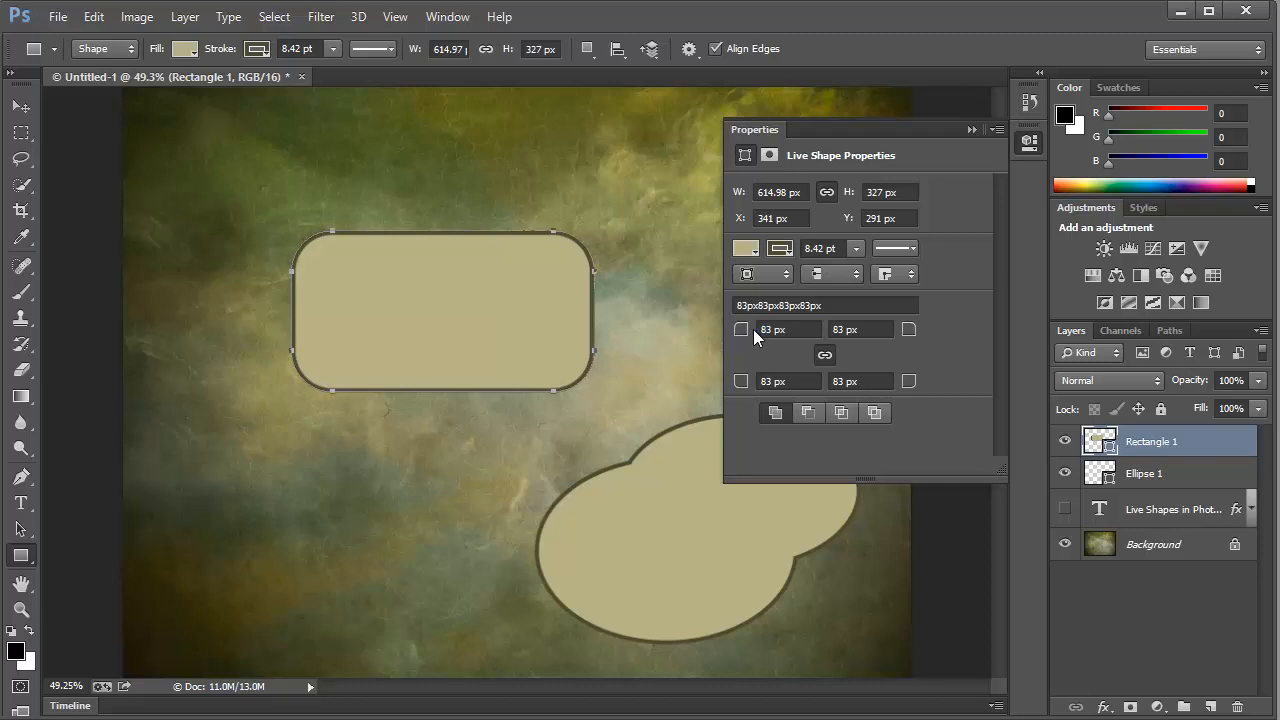
pyautogui.moveTo(750, 336)
pyautogui.write('73')
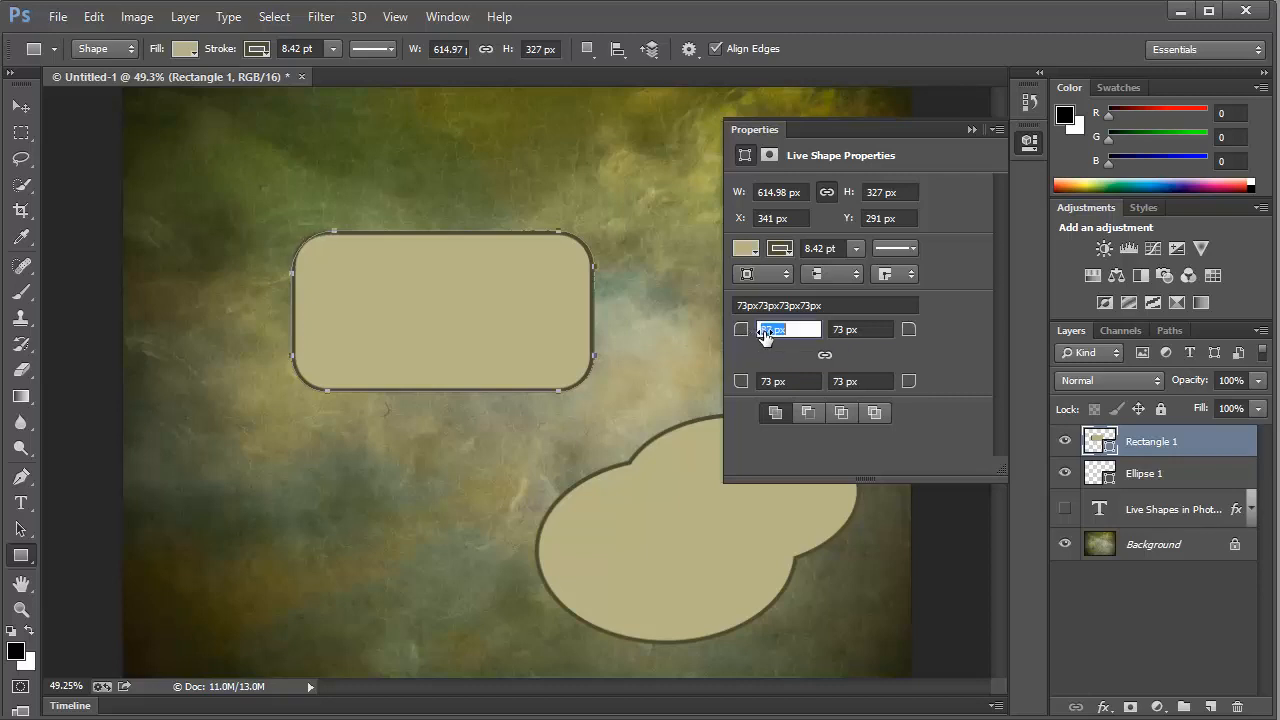
# Set the top-left and bottom-right corners to 110 px, leaving the others at 73 px.
pyautogui.write('110')
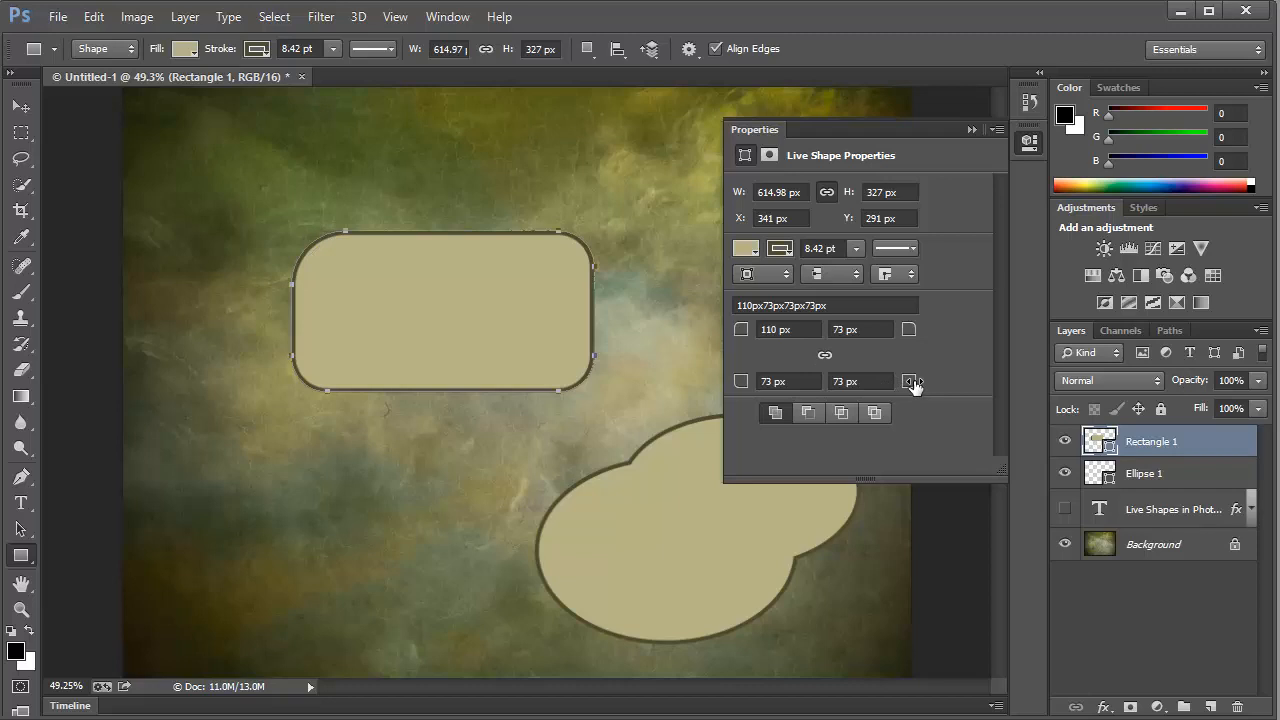
pyautogui.click(860, 380)
pyautogui.write('110')
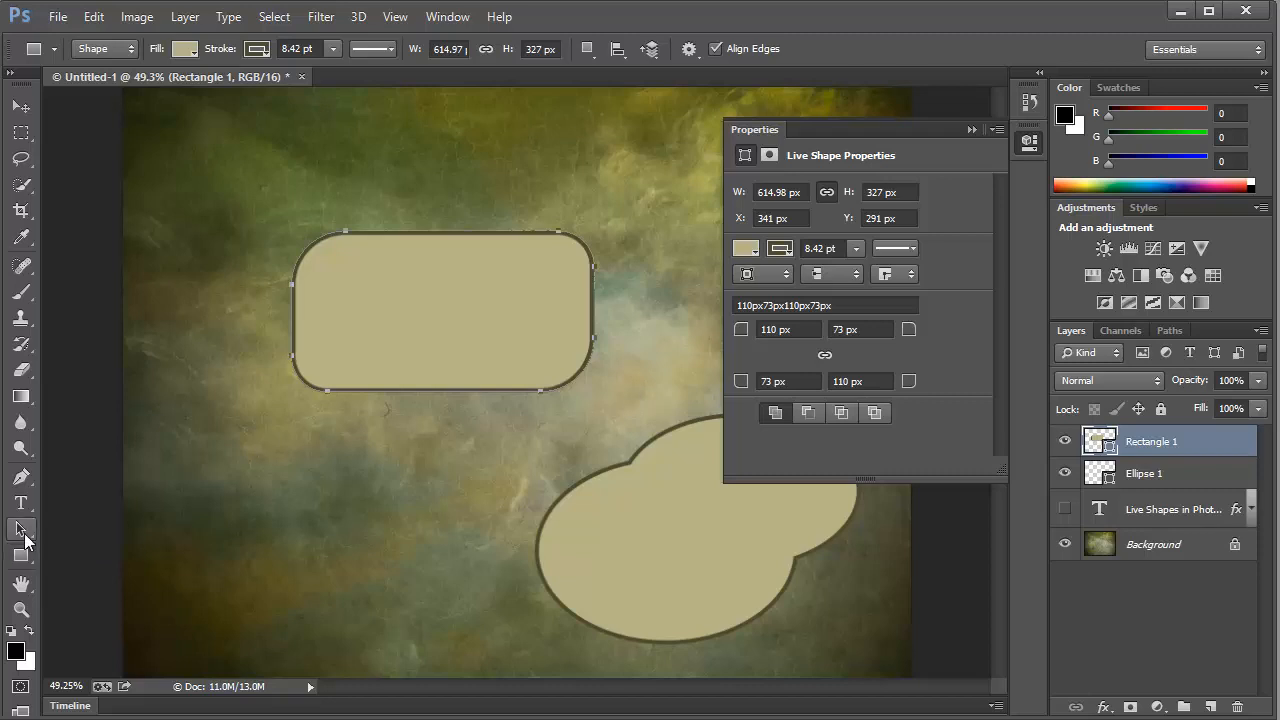
# Drag Rectangle 1's lower-left anchors down with Direct Selection, confirming conversion to a regular path.
pyautogui.click(20, 528)
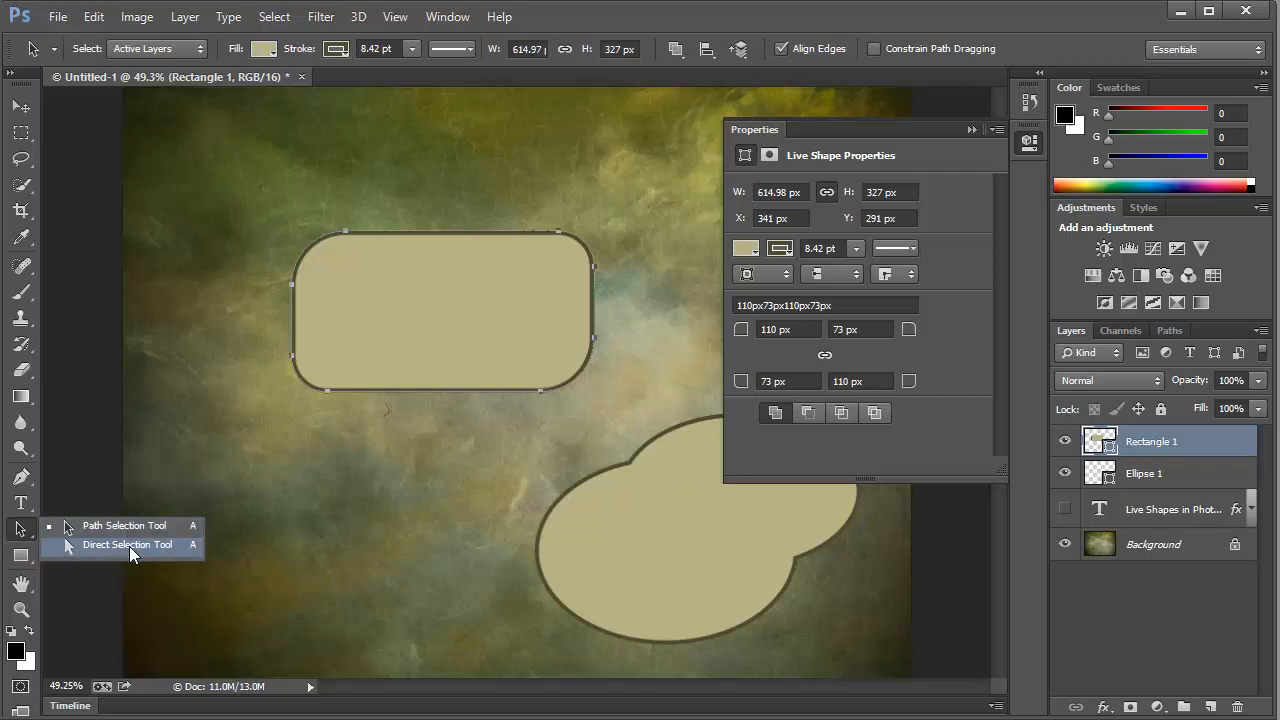
pyautogui.click(128, 544)
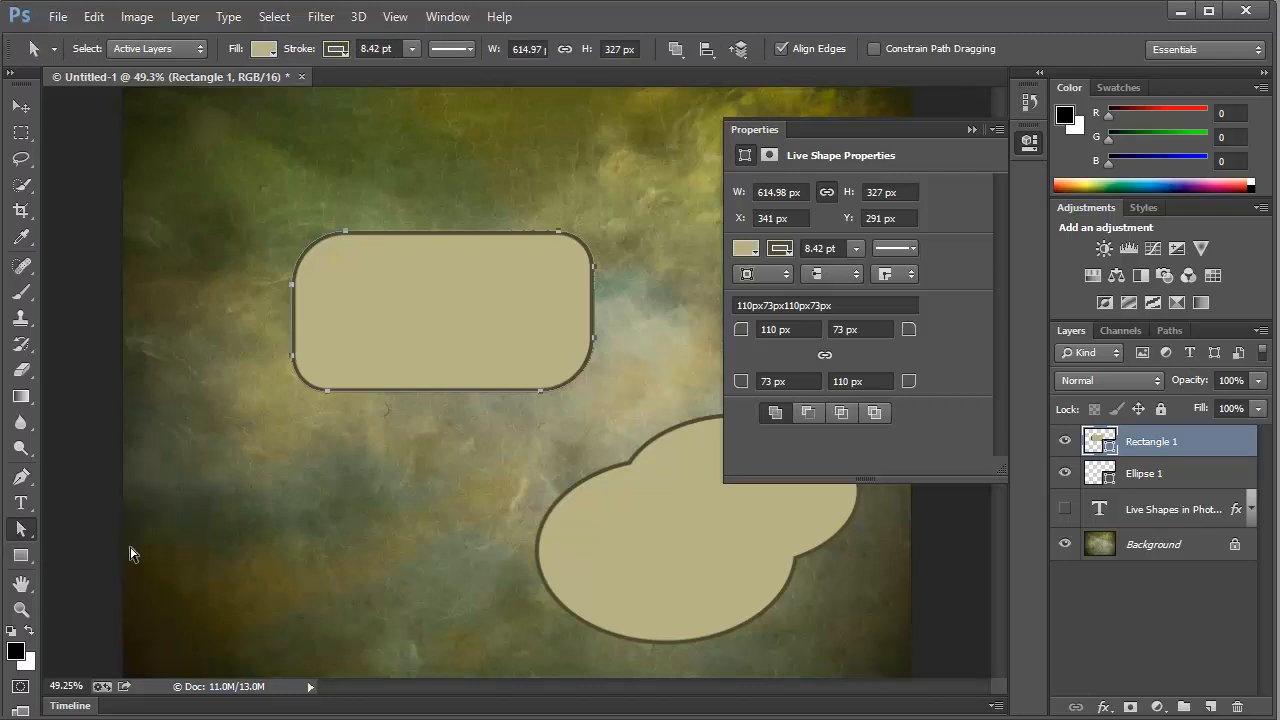
pyautogui.moveTo(330, 398)
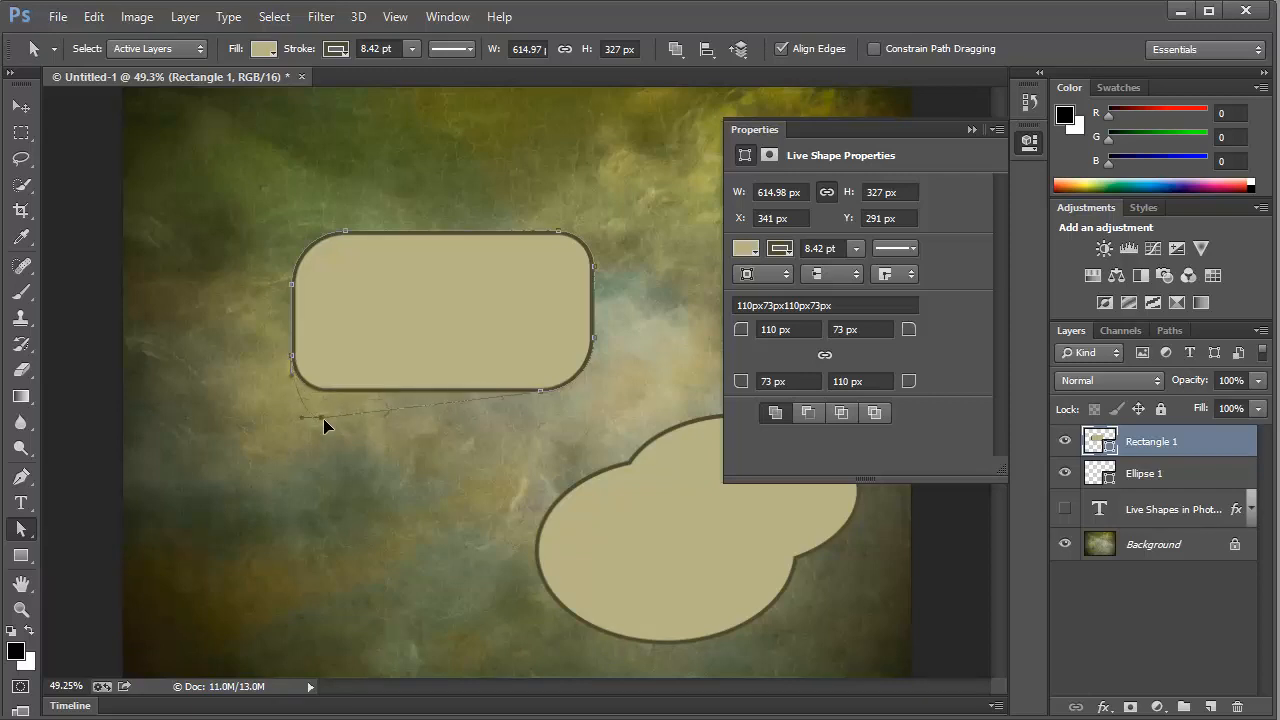
pyautogui.moveTo(358, 440)
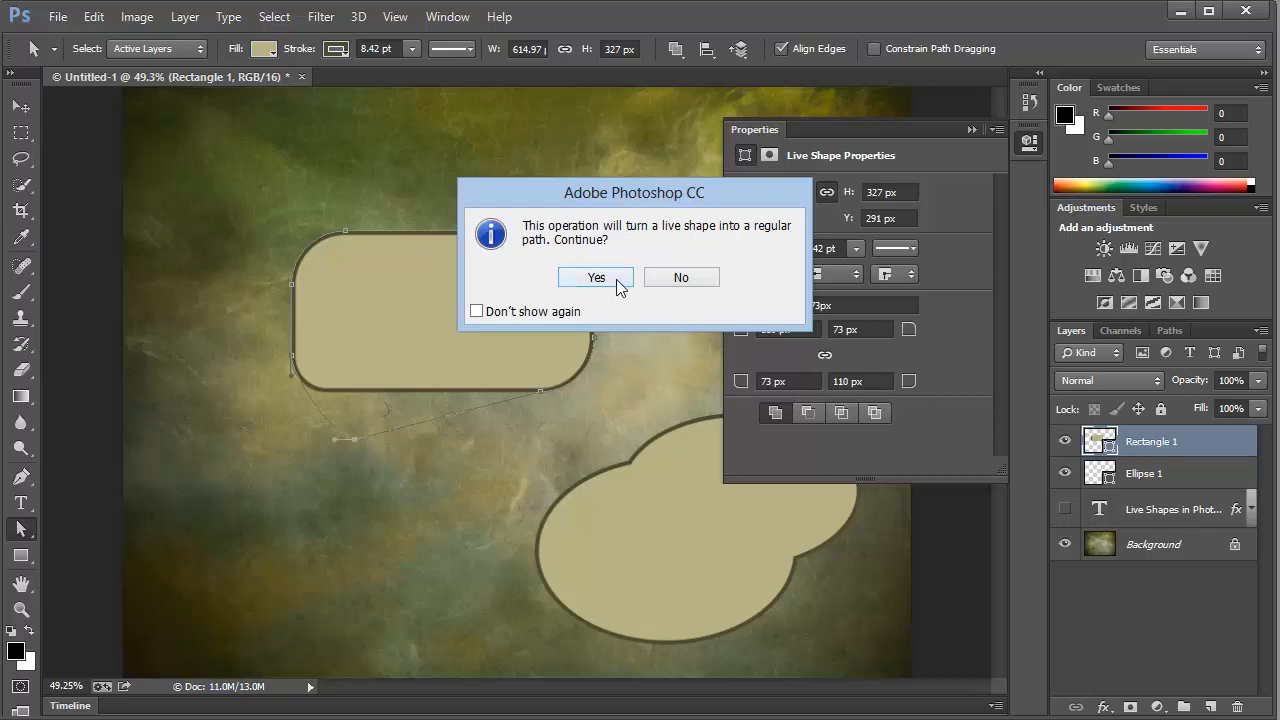
pyautogui.click(596, 276)
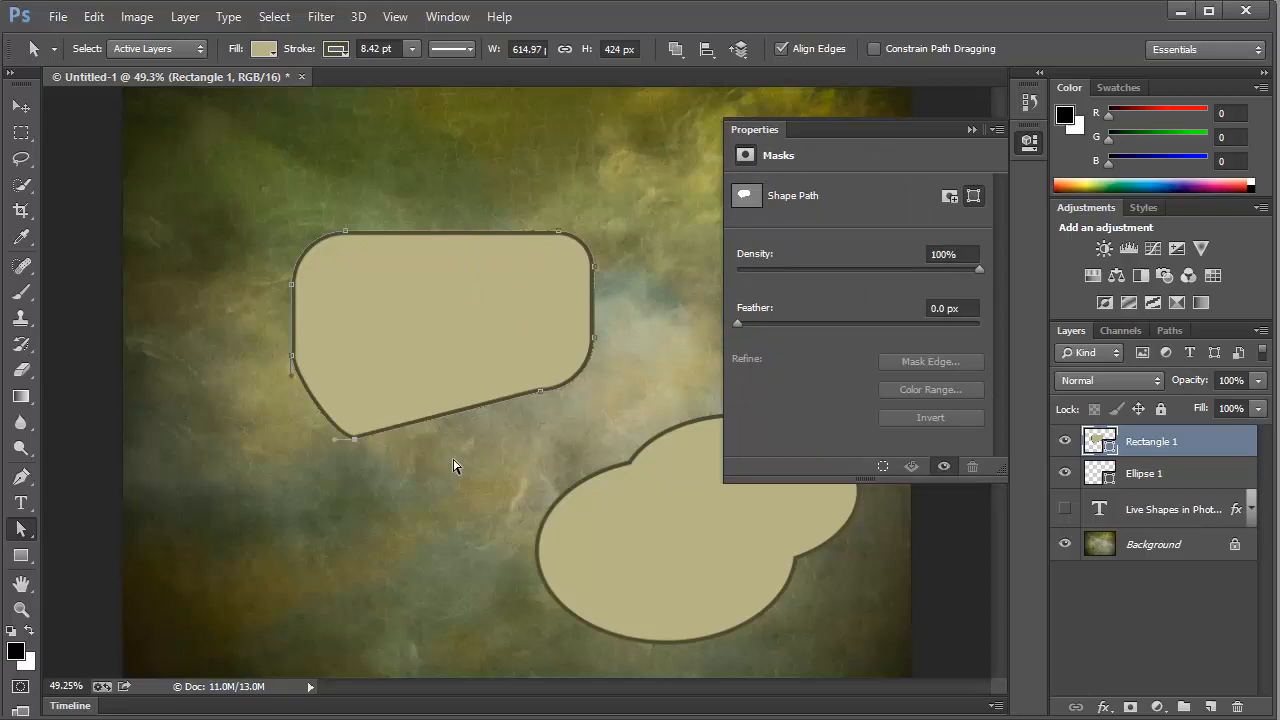
pyautogui.moveTo(884, 250)
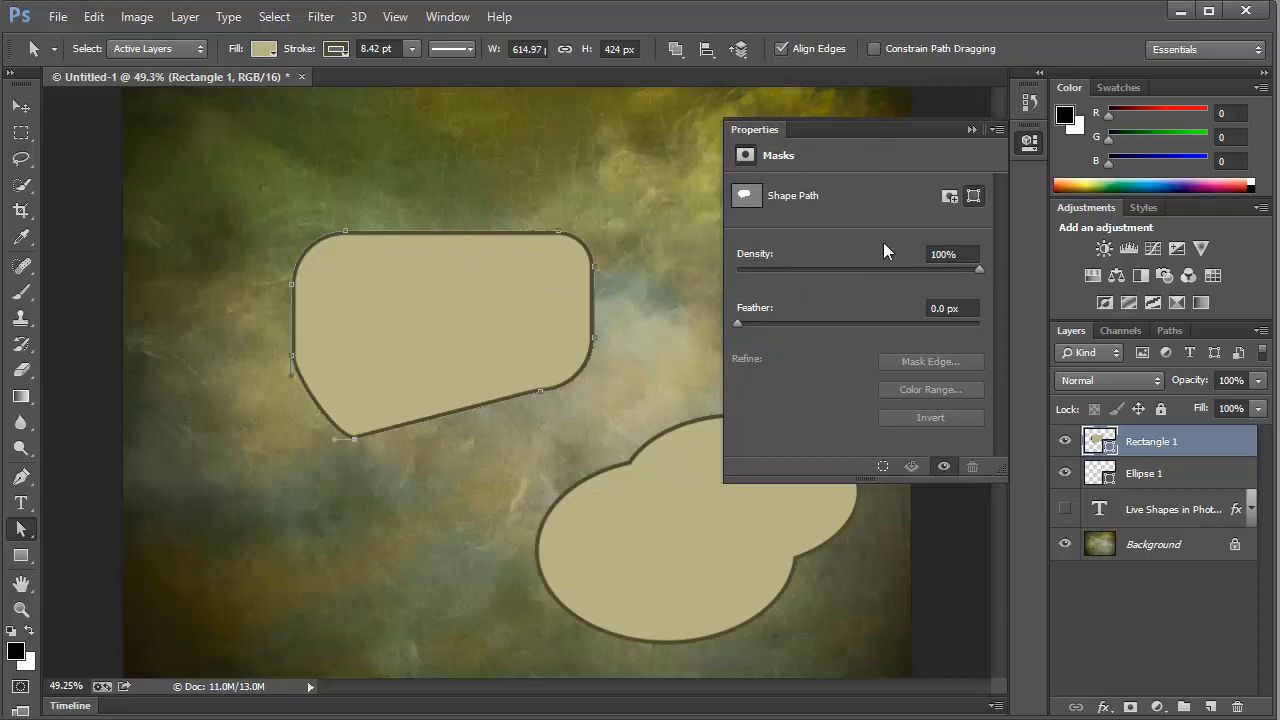
pyautogui.moveTo(838, 280)
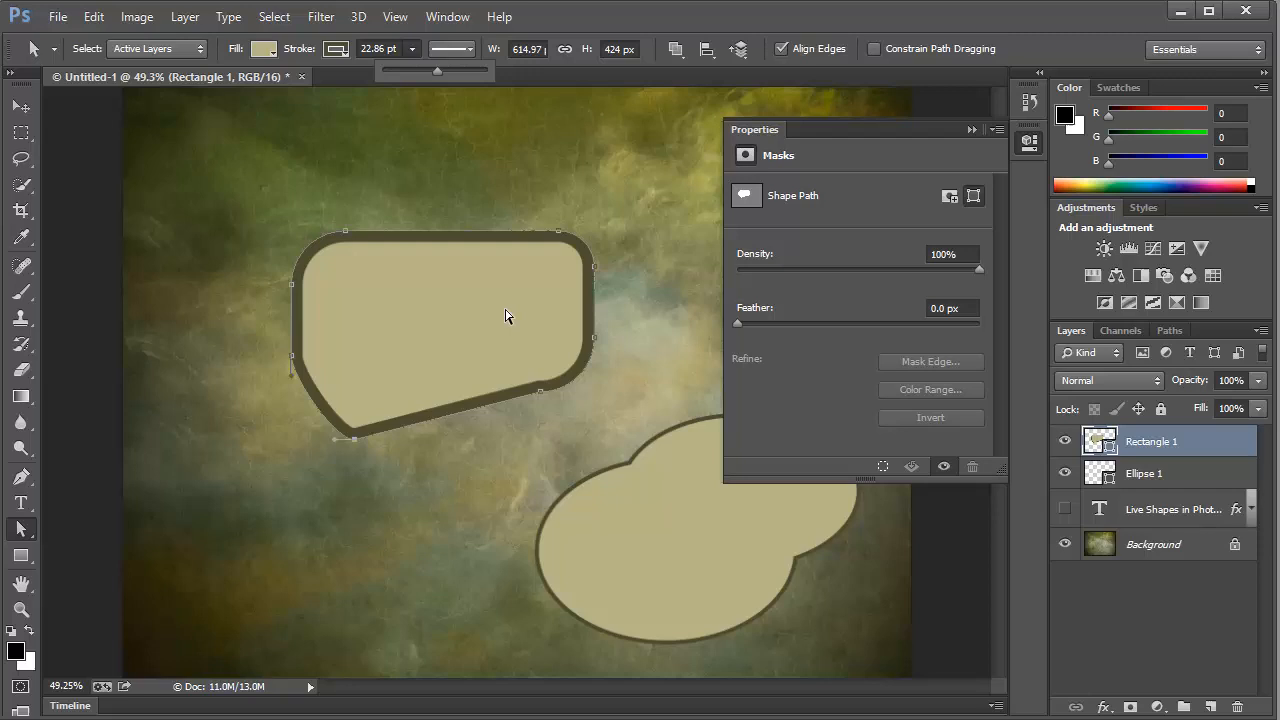
pyautogui.moveTo(628, 326)
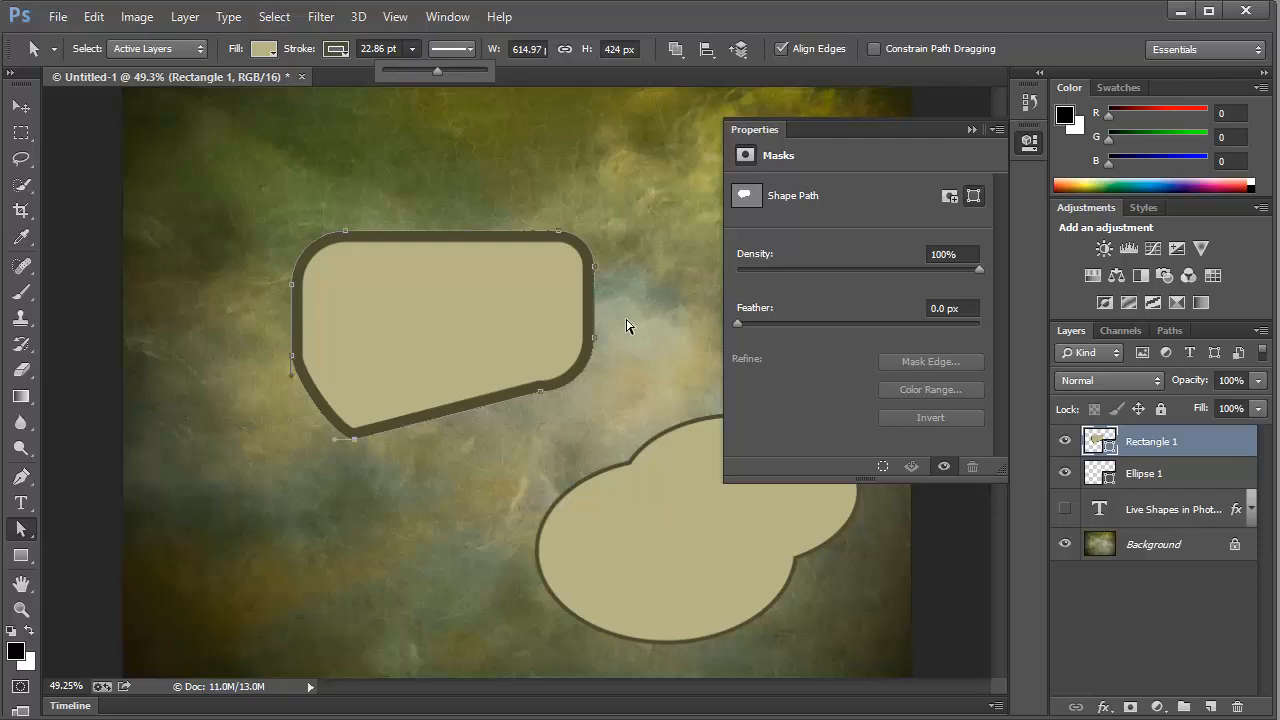